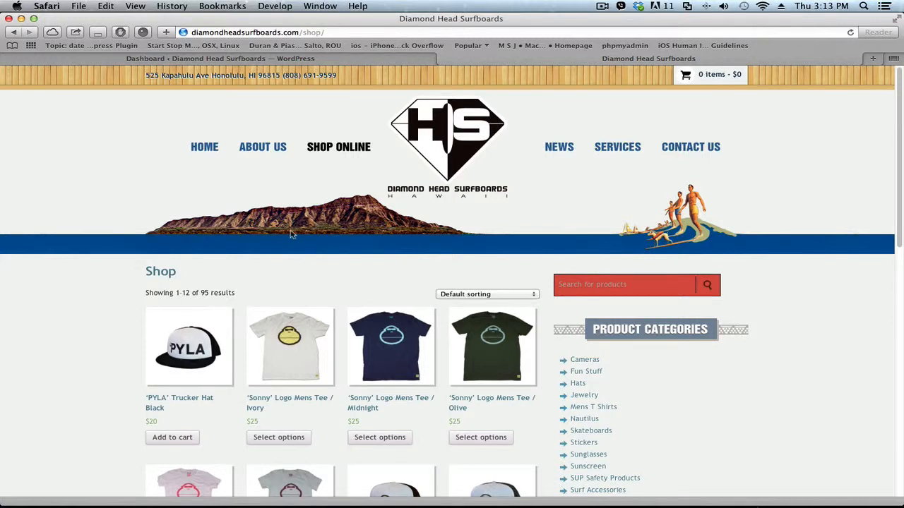
{"action": "mouse_move", "coordinate": [96, 315]}
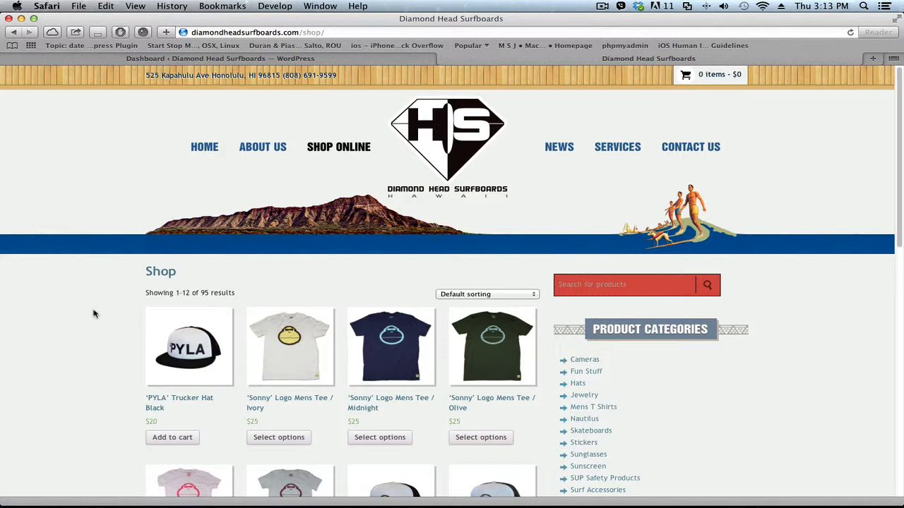
Step: Add a green size S DHS T Shirt ($20) from Mens T Shirts to the cart and proceed to checkout
{"action": "scroll", "scroll_direction": "down", "scroll_amount": 3}
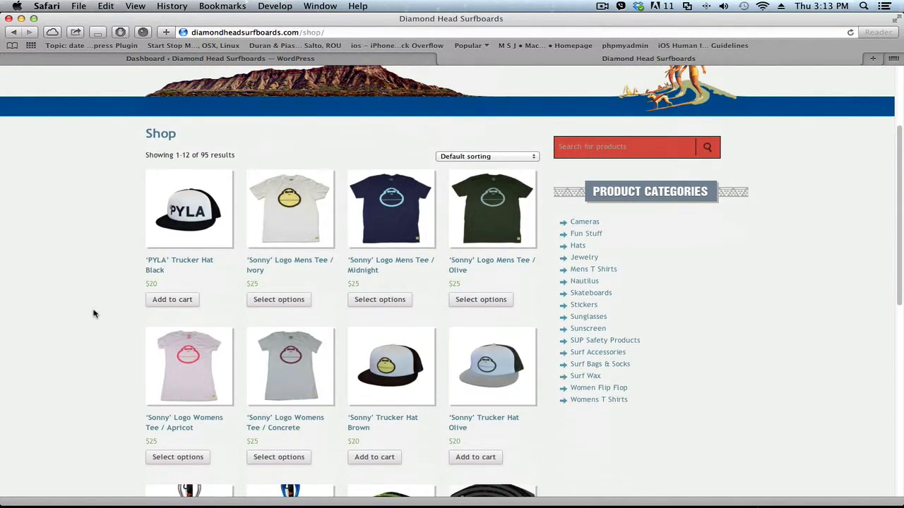
{"action": "mouse_move", "coordinate": [631, 266]}
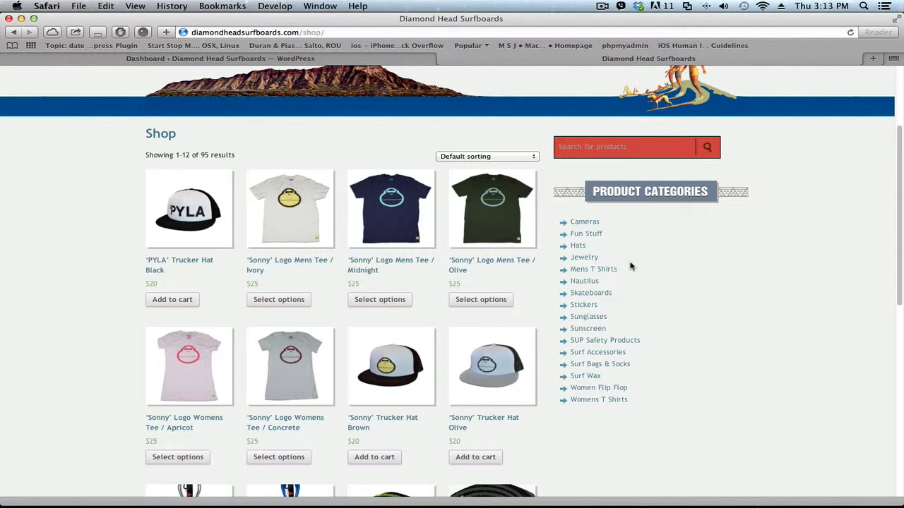
{"action": "left_click", "coordinate": [593, 269]}
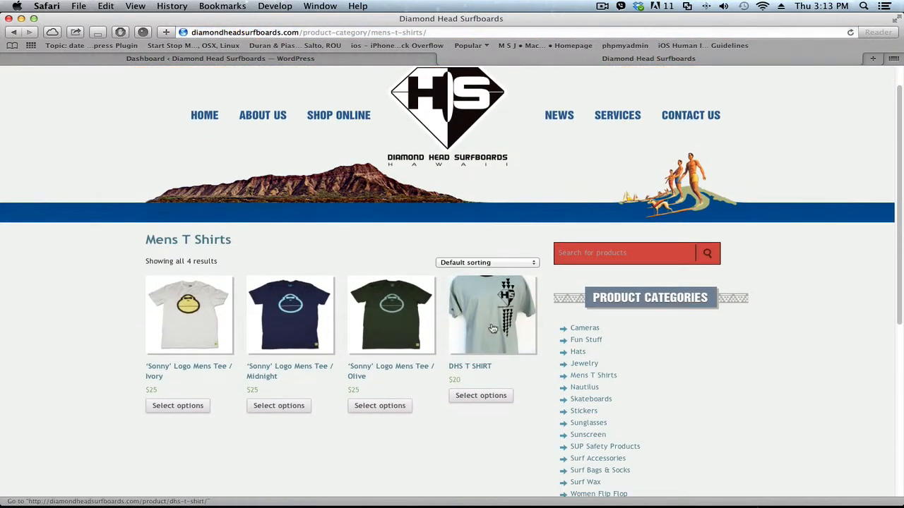
{"action": "mouse_move", "coordinate": [501, 325]}
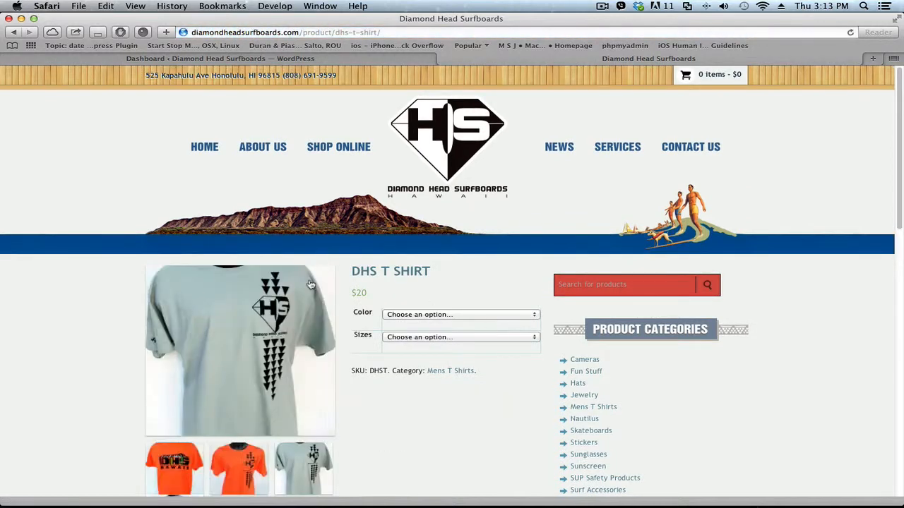
{"action": "left_click", "coordinate": [458, 314]}
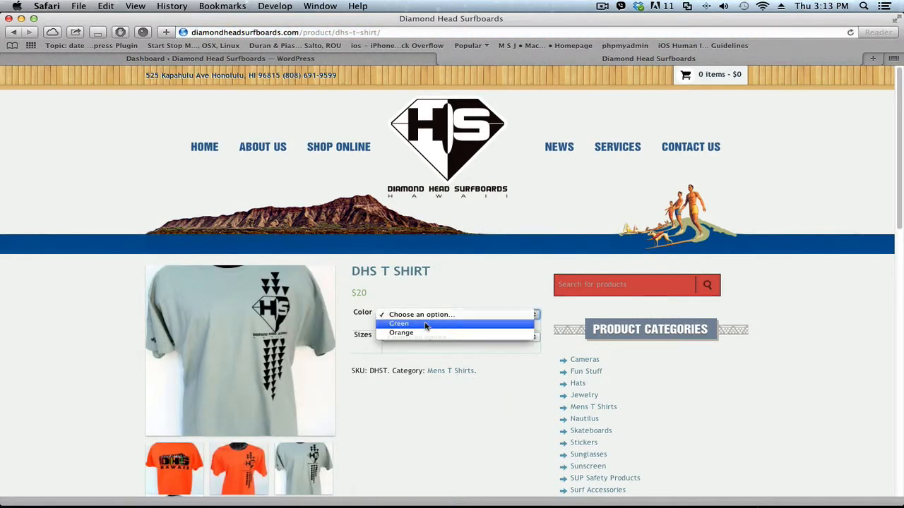
{"action": "left_click", "coordinate": [398, 323]}
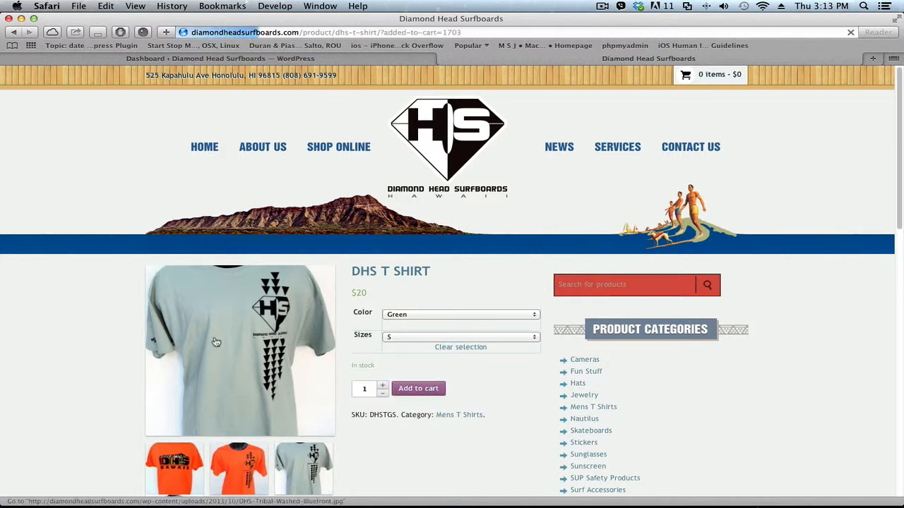
{"action": "left_click", "coordinate": [417, 388]}
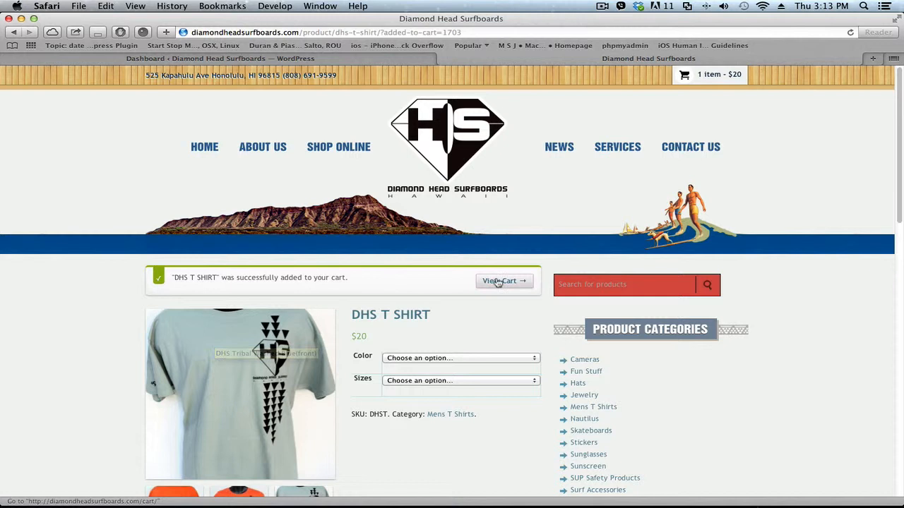
{"action": "left_click", "coordinate": [504, 281]}
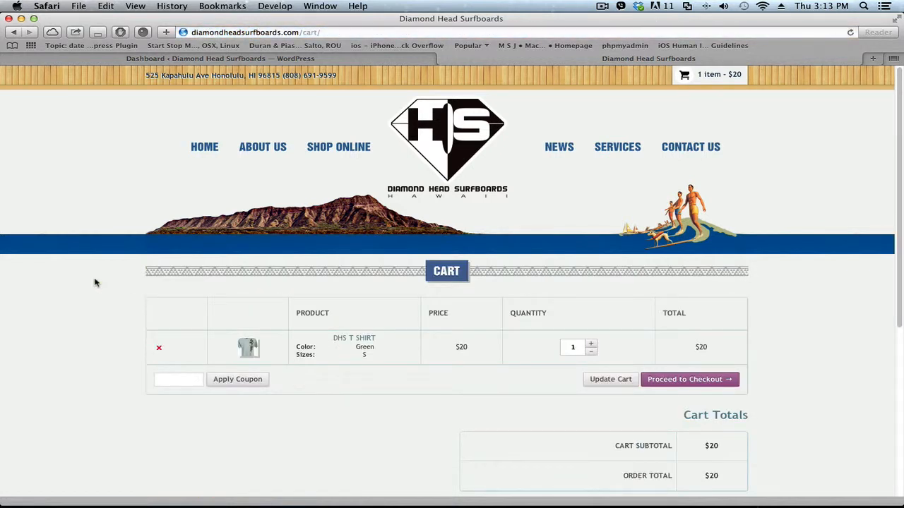
{"action": "left_click", "coordinate": [689, 379]}
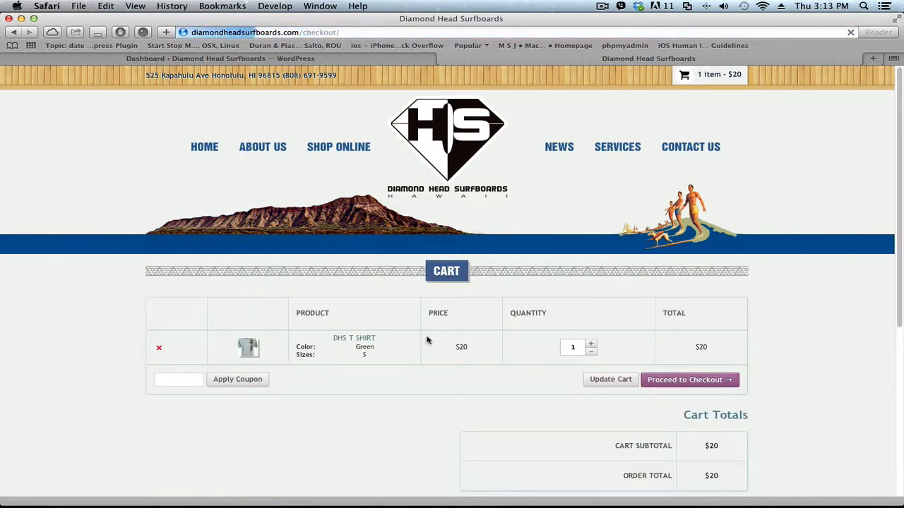
Step: Check the checkout's Shipping row, which reports no available shipping methods for the United States
{"action": "left_click", "coordinate": [688, 380]}
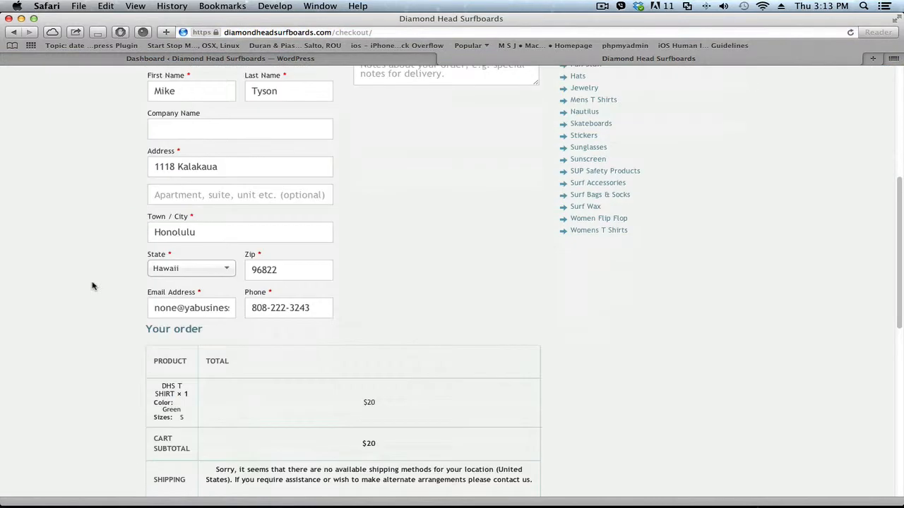
{"action": "scroll", "scroll_direction": "down", "scroll_amount": 3}
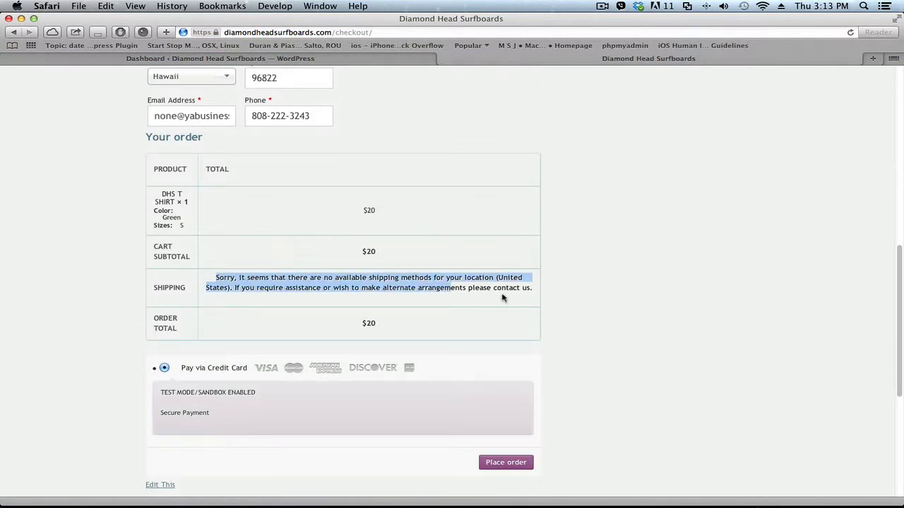
{"action": "mouse_move", "coordinate": [555, 279]}
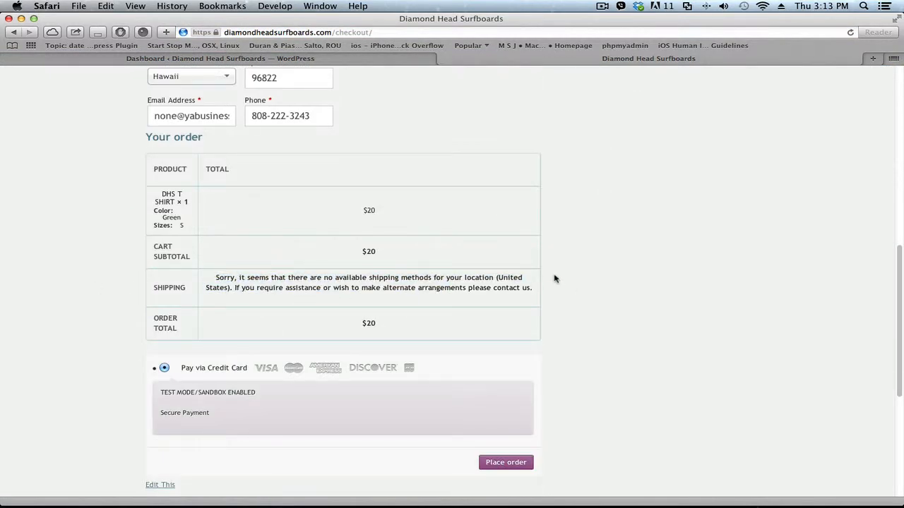
{"action": "scroll", "scroll_direction": "up", "scroll_amount": 3}
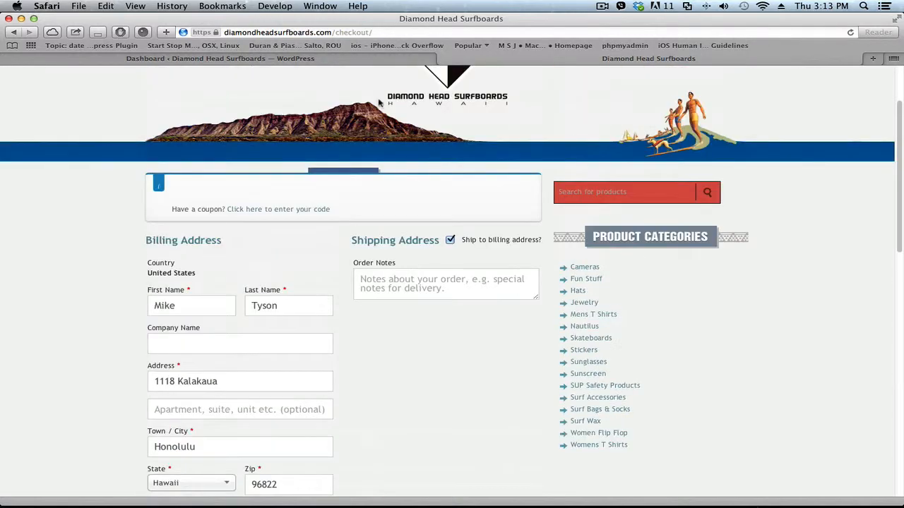
{"action": "scroll", "scroll_direction": "up", "scroll_amount": 3}
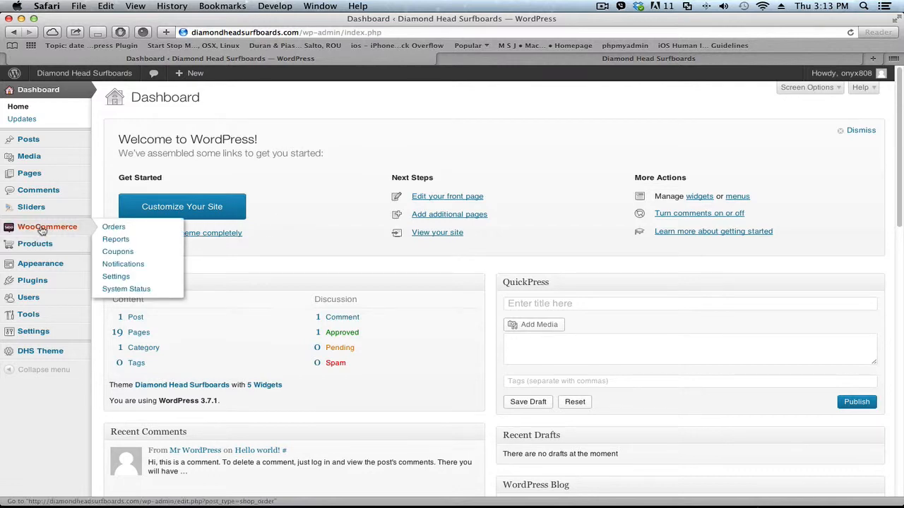
Step: Open the Flat Rate method from WooCommerce Settings > Shipping
{"action": "left_click", "coordinate": [116, 276]}
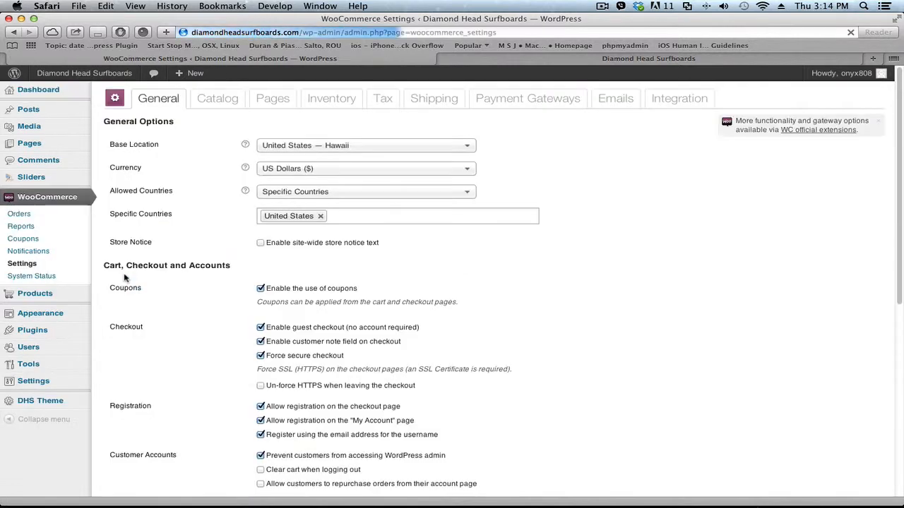
{"action": "left_click", "coordinate": [433, 98]}
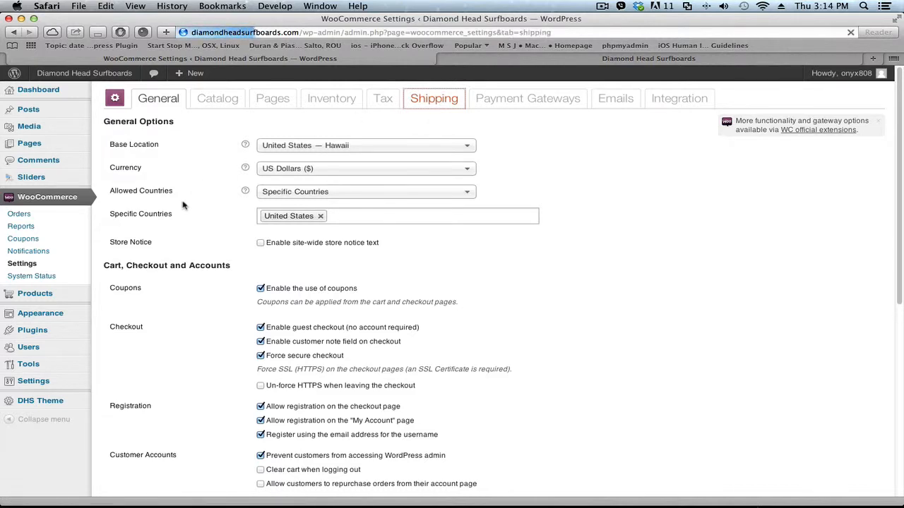
{"action": "left_click", "coordinate": [434, 98]}
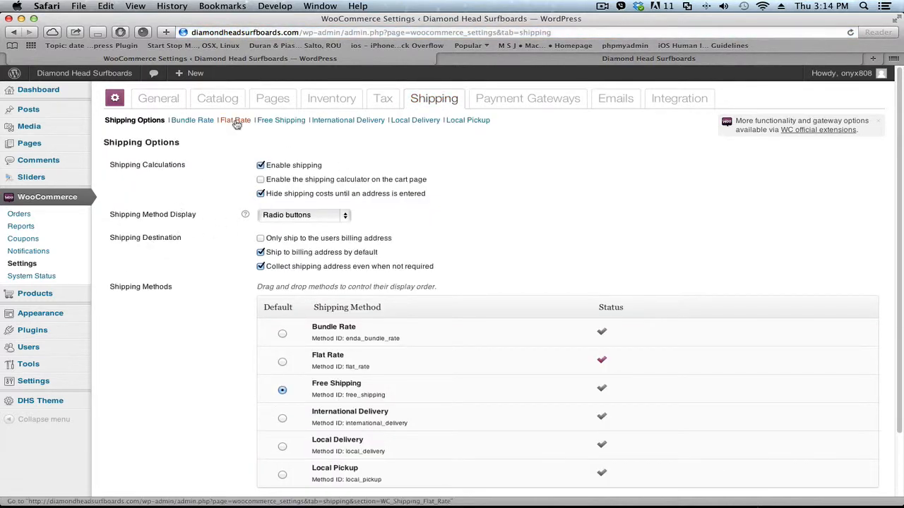
{"action": "left_click", "coordinate": [236, 120]}
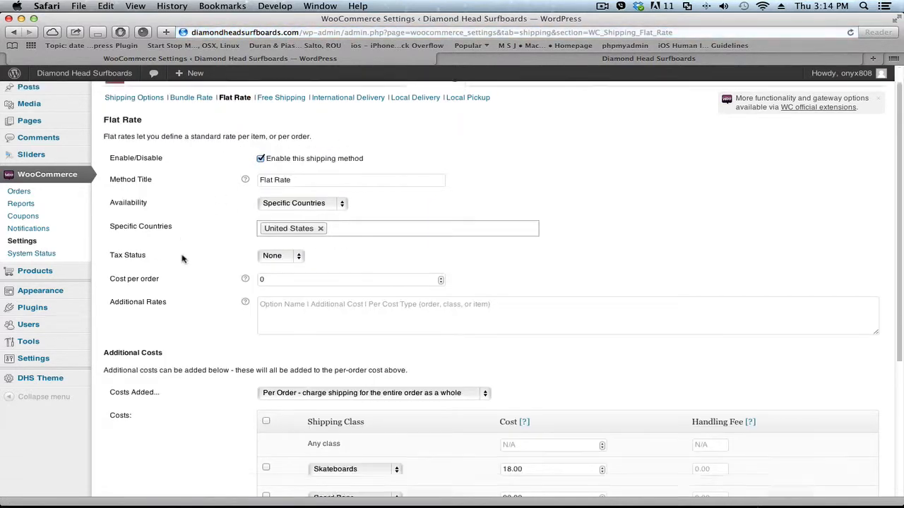
Step: Add a T-shirts shipping class cost of 0 to Flat Rate and save the changes
{"action": "scroll", "scroll_direction": "down", "scroll_amount": 3}
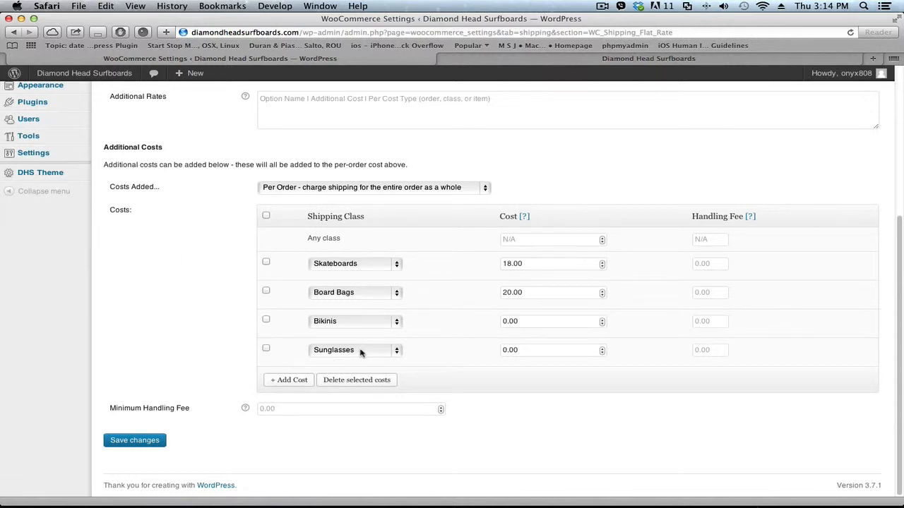
{"action": "left_click", "coordinate": [288, 380]}
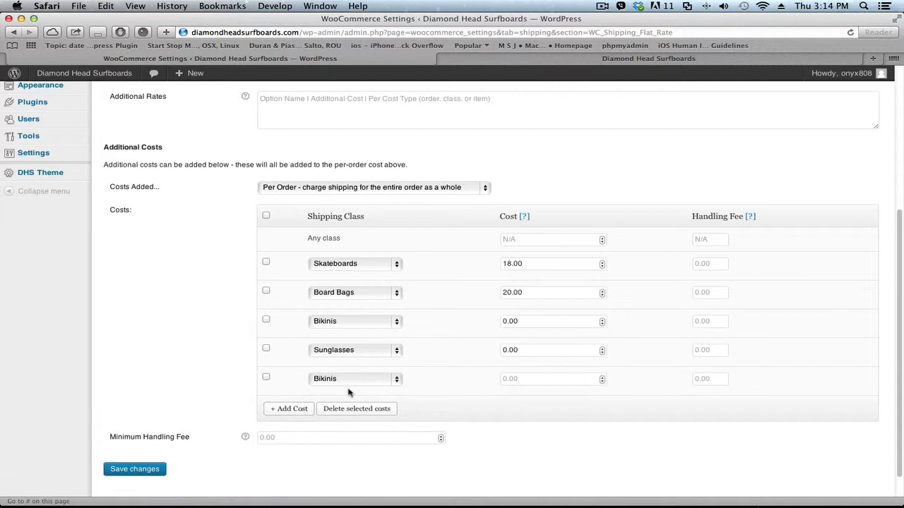
{"action": "left_click", "coordinate": [353, 378]}
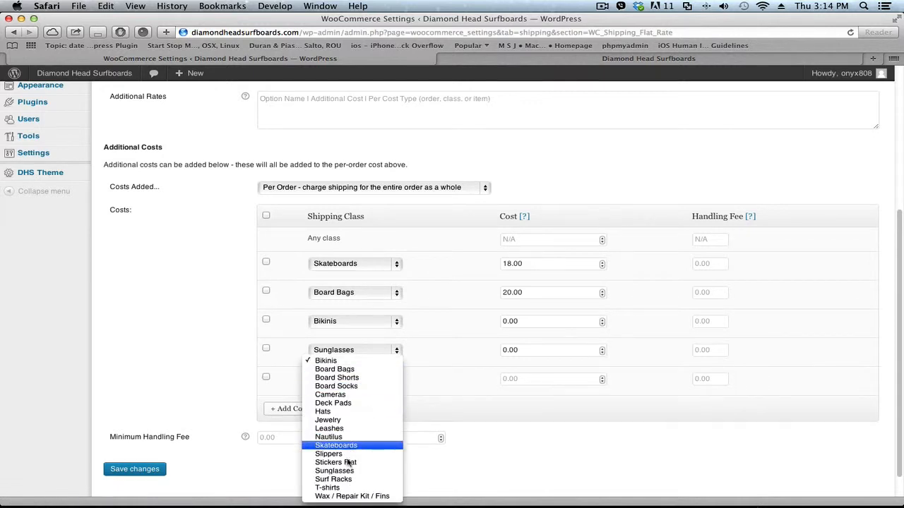
{"action": "left_click", "coordinate": [327, 487]}
{"action": "type", "text": "0"}
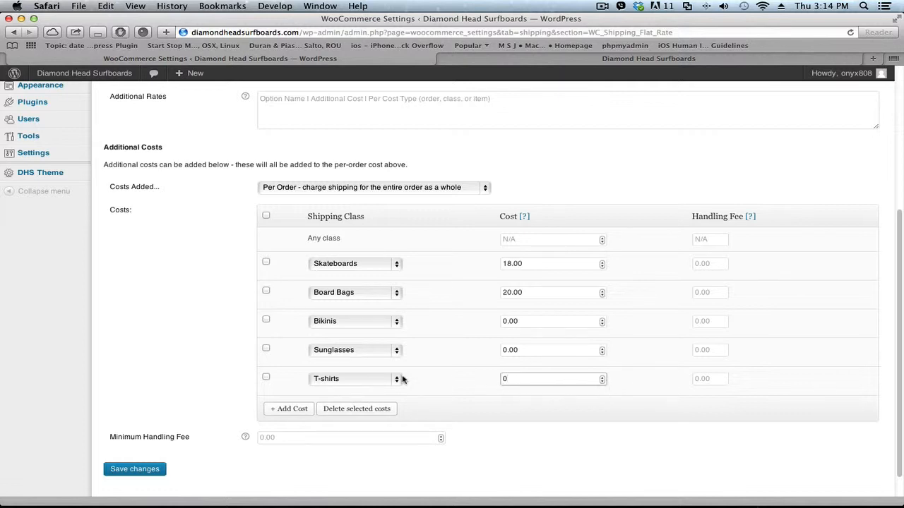
{"action": "mouse_move", "coordinate": [256, 408]}
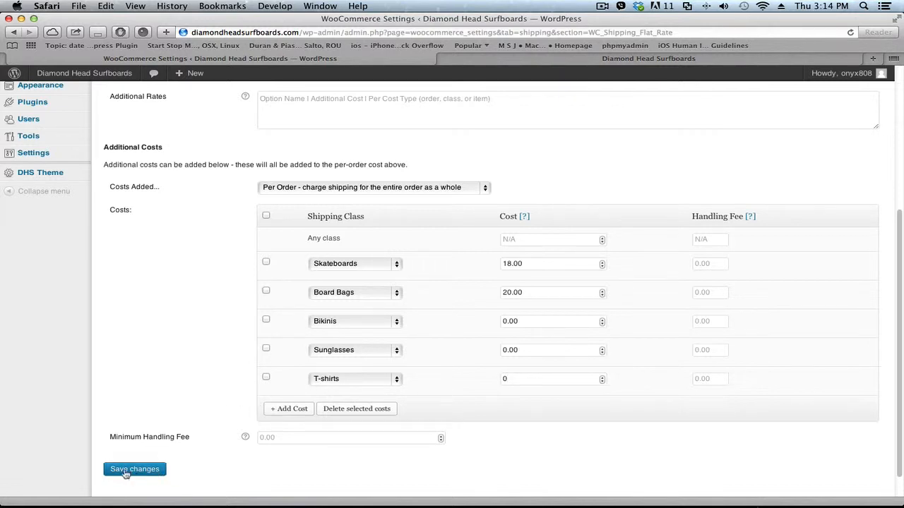
{"action": "left_click", "coordinate": [134, 469]}
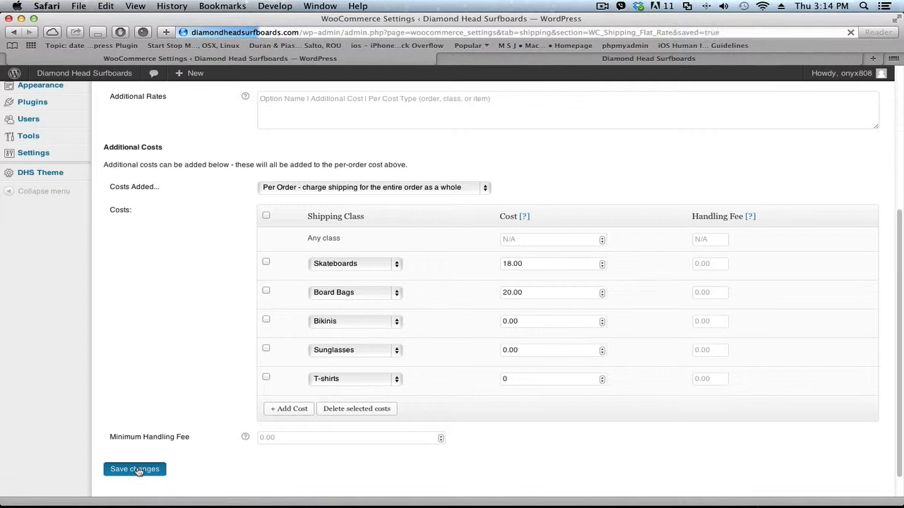
{"action": "left_click", "coordinate": [134, 469]}
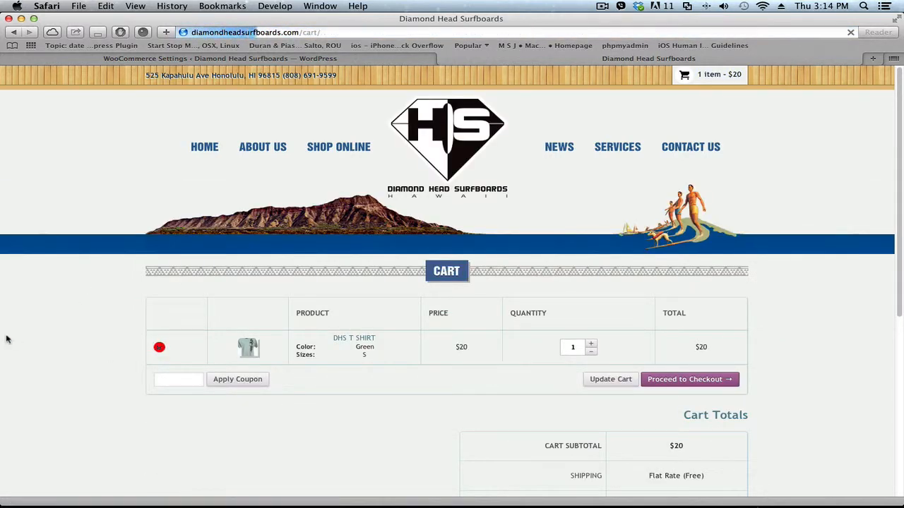
Step: Swap the cart's shirt for a green size L DHS T Shirt and view the cart
{"action": "left_click", "coordinate": [159, 347]}
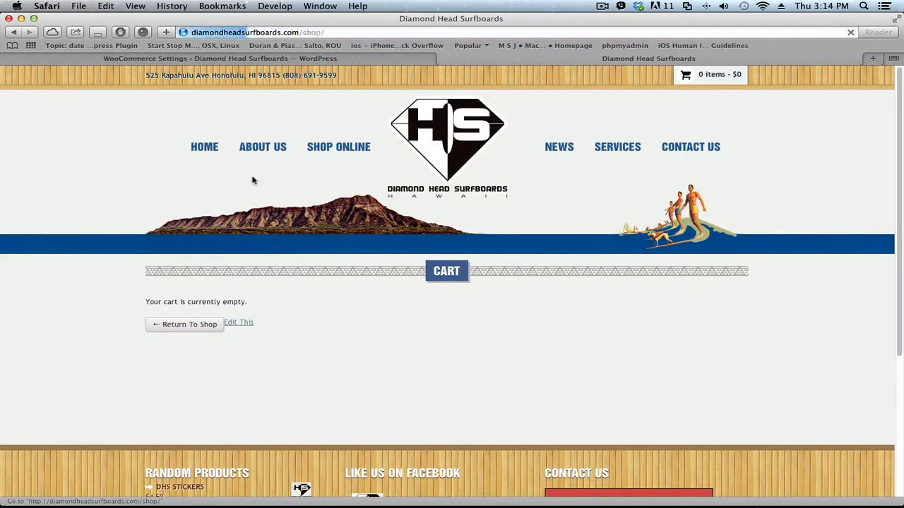
{"action": "left_click", "coordinate": [338, 146]}
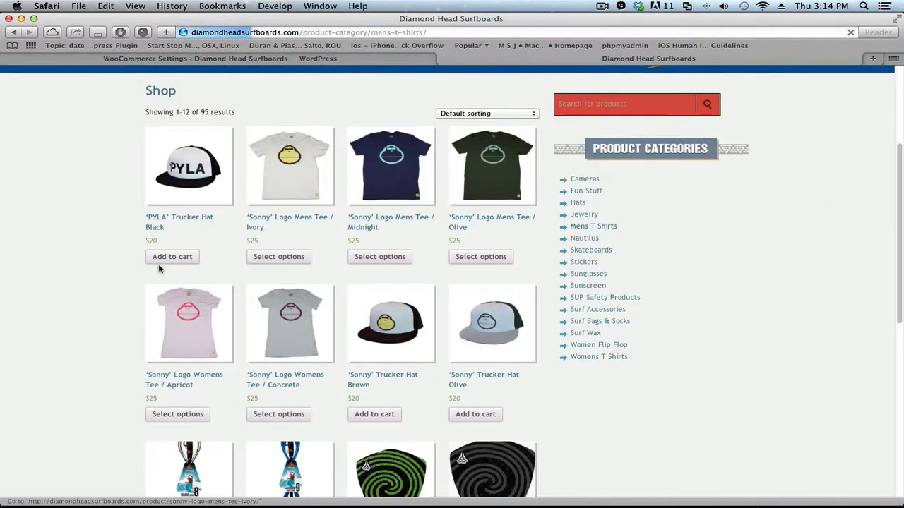
{"action": "left_click", "coordinate": [593, 226]}
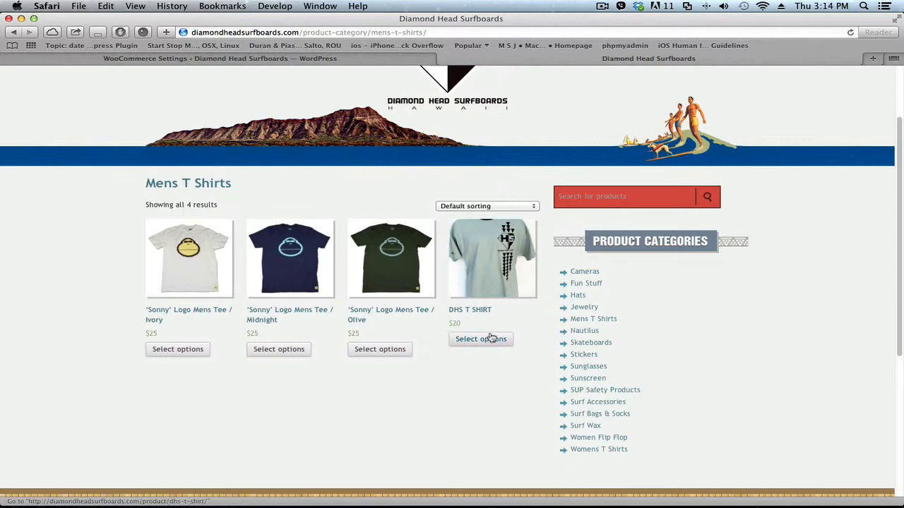
{"action": "mouse_move", "coordinate": [95, 323]}
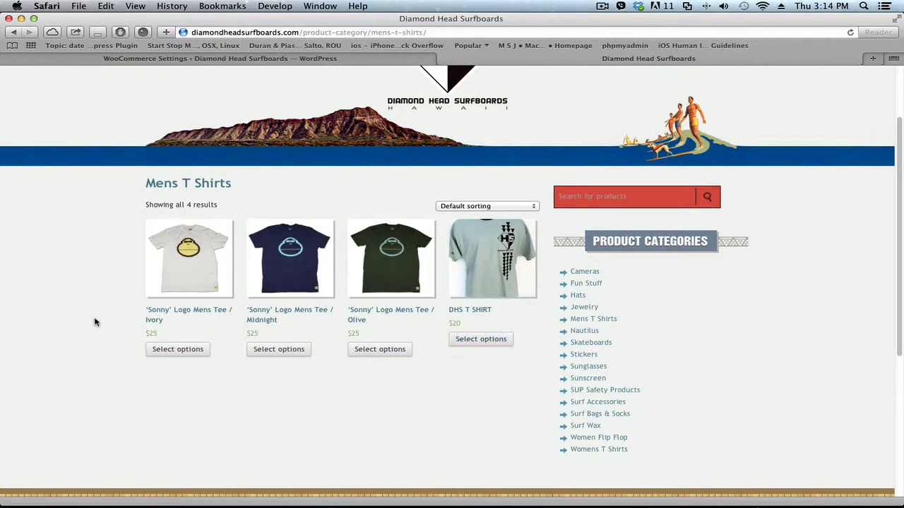
{"action": "mouse_move", "coordinate": [507, 264]}
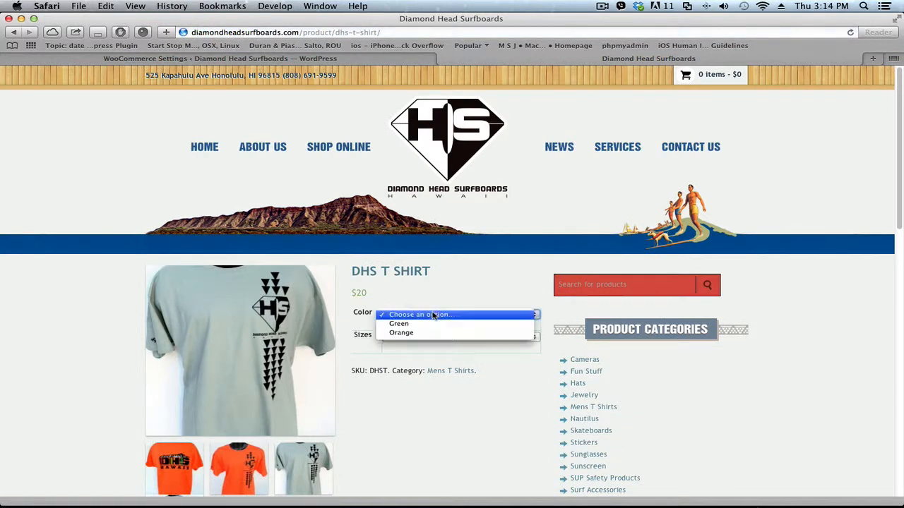
{"action": "left_click", "coordinate": [399, 323]}
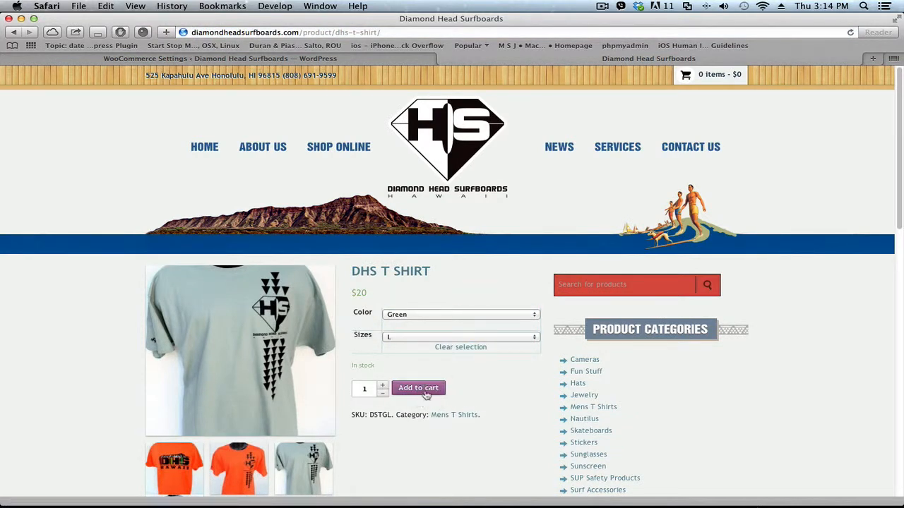
{"action": "left_click", "coordinate": [418, 388]}
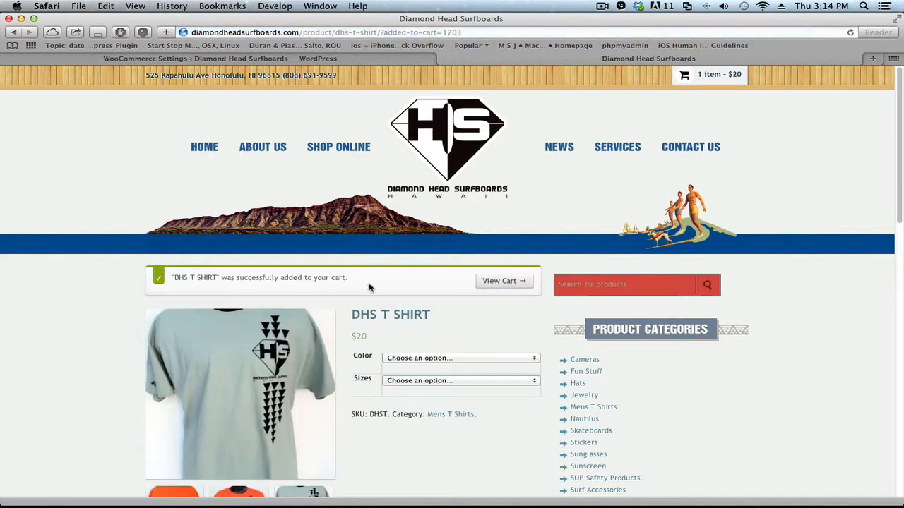
{"action": "left_click", "coordinate": [503, 281]}
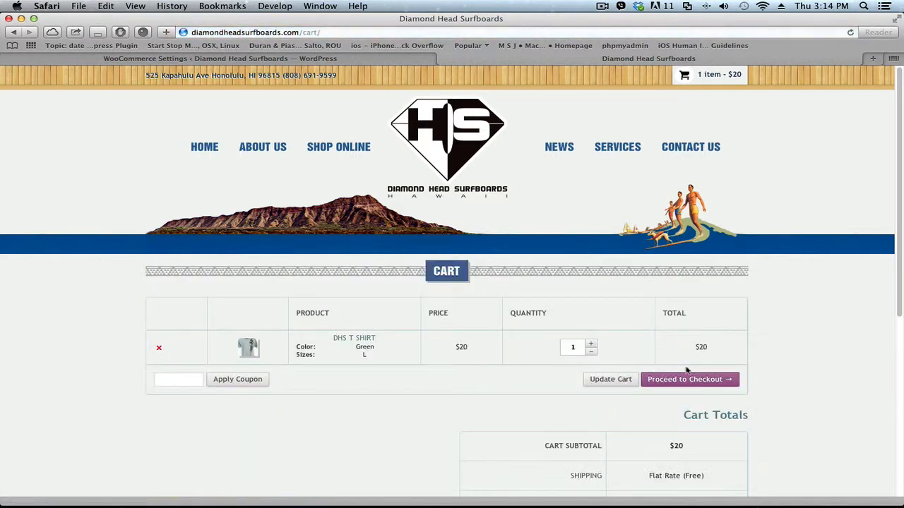
Step: Proceed to checkout and confirm the $20 order shows Flat Rate (Free) shipping
{"action": "left_click", "coordinate": [690, 379]}
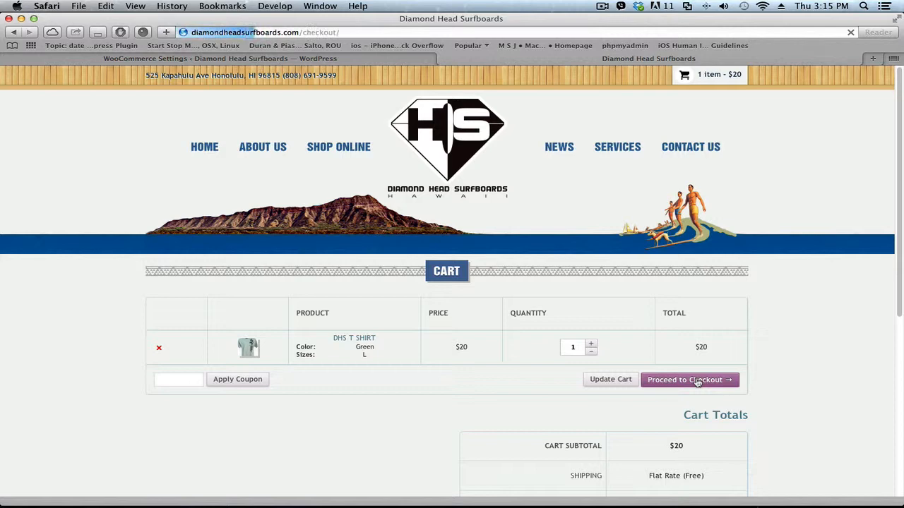
{"action": "left_click", "coordinate": [685, 380]}
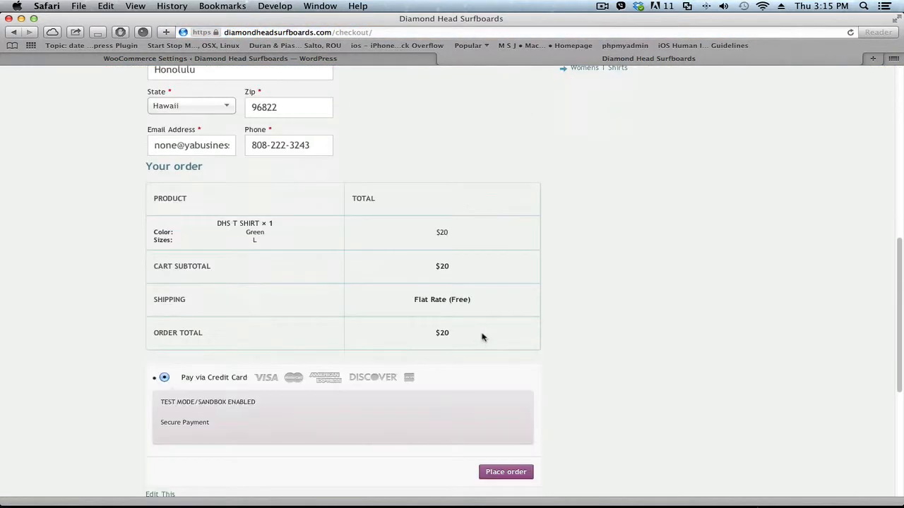
{"action": "mouse_move", "coordinate": [443, 308]}
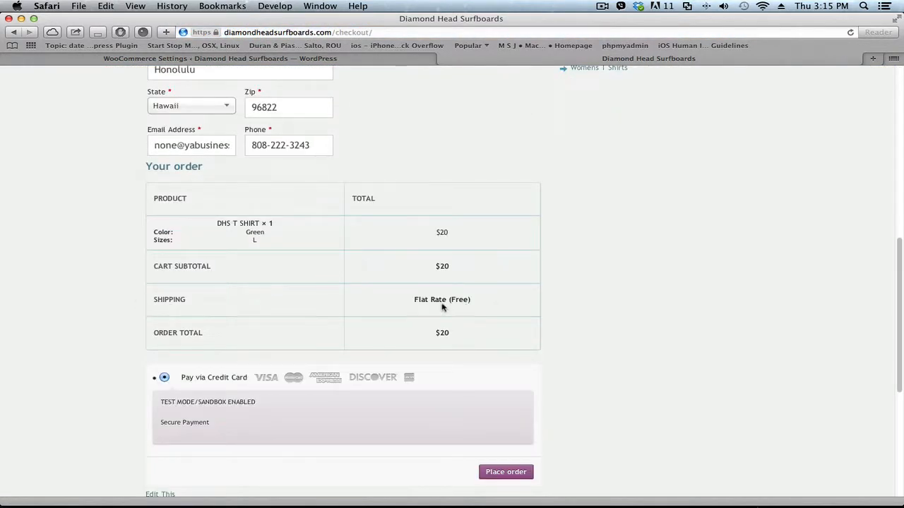
{"action": "scroll", "scroll_direction": "up", "scroll_amount": 3}
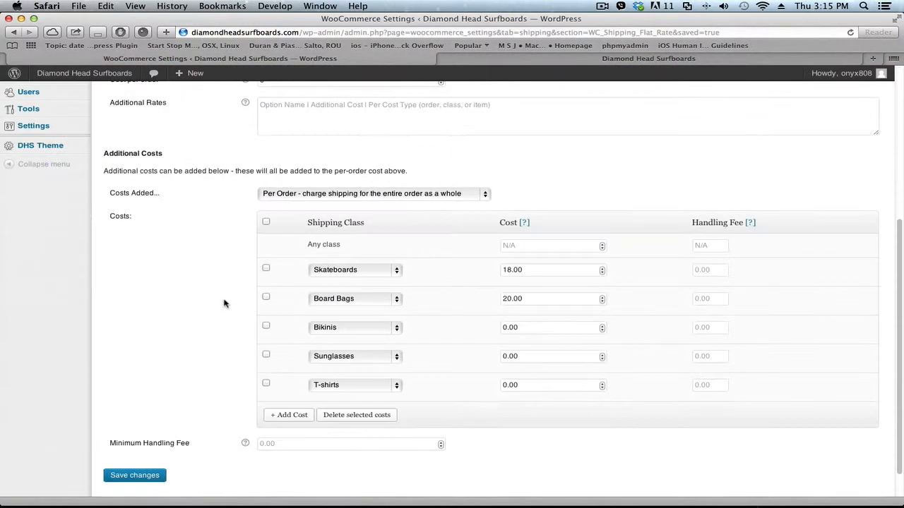
{"action": "mouse_move", "coordinate": [309, 312]}
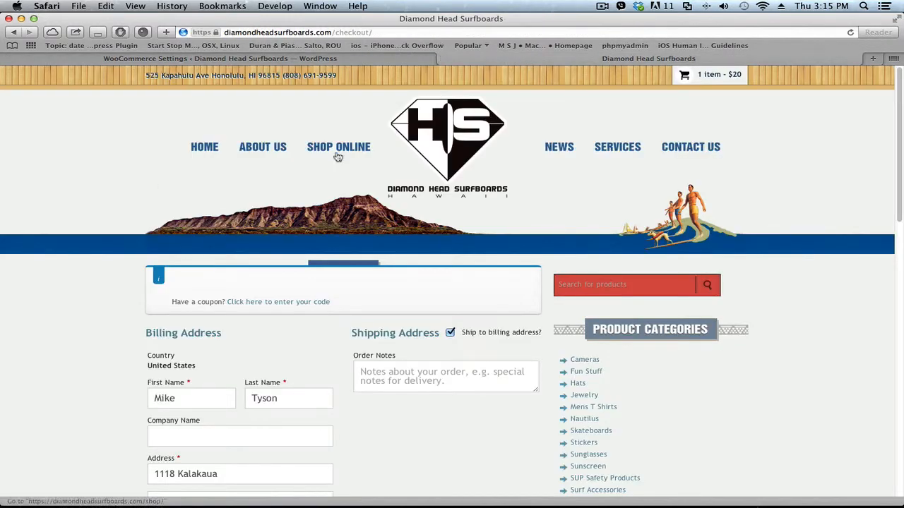
Step: Remove the green size L DHS T Shirt from the cart and return to the shop listing
{"action": "left_click", "coordinate": [719, 74]}
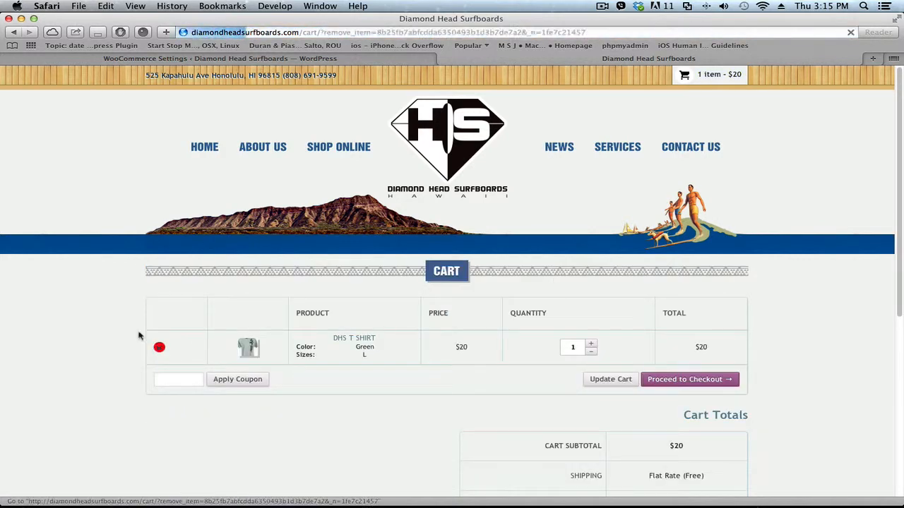
{"action": "left_click", "coordinate": [159, 347]}
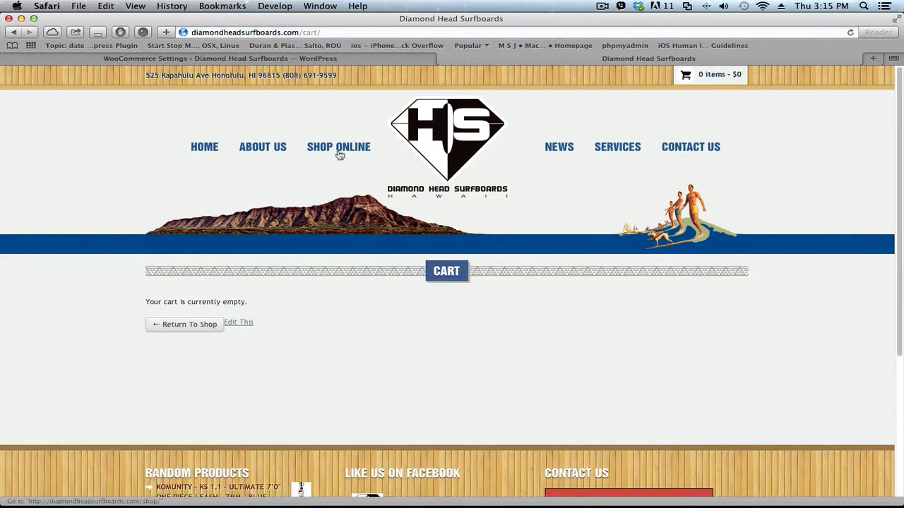
{"action": "left_click", "coordinate": [339, 146]}
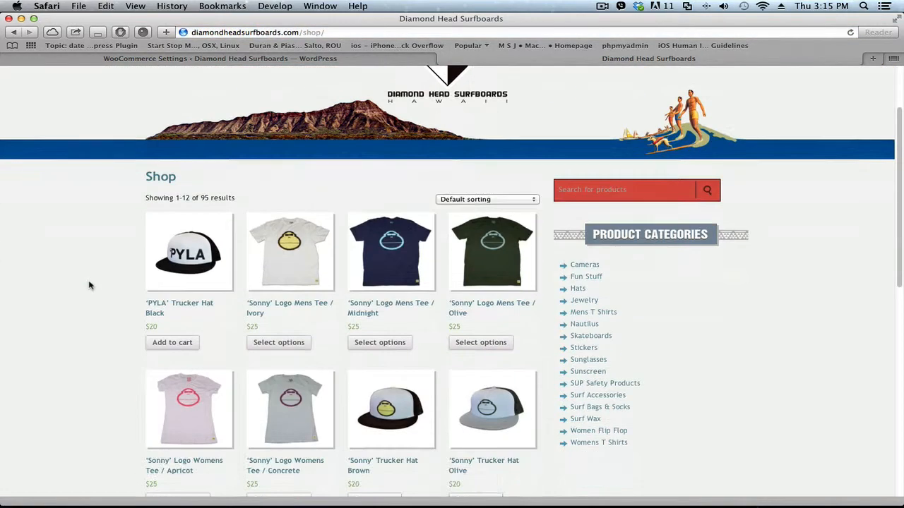
{"action": "mouse_move", "coordinate": [304, 248]}
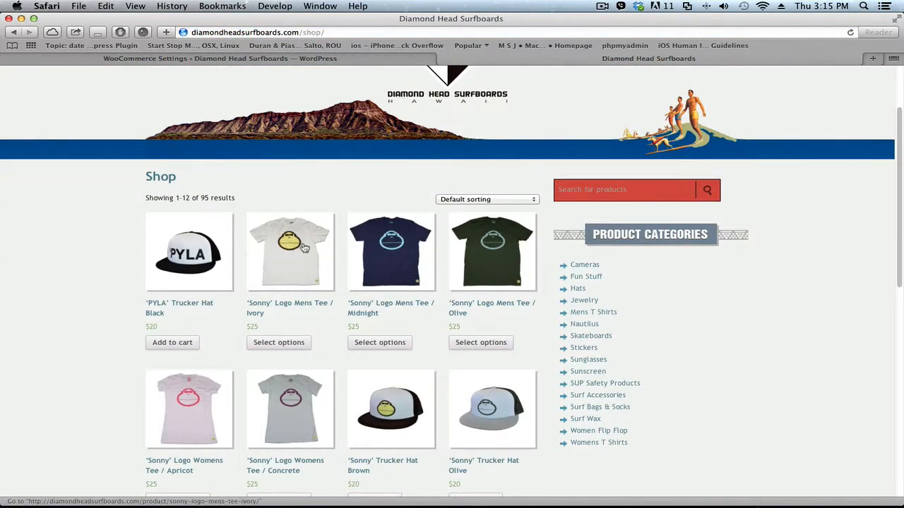
Step: Check out a size M 'Sonny' Logo Mens Tee / Ivory and see no shipping methods offered
{"action": "left_click", "coordinate": [289, 252]}
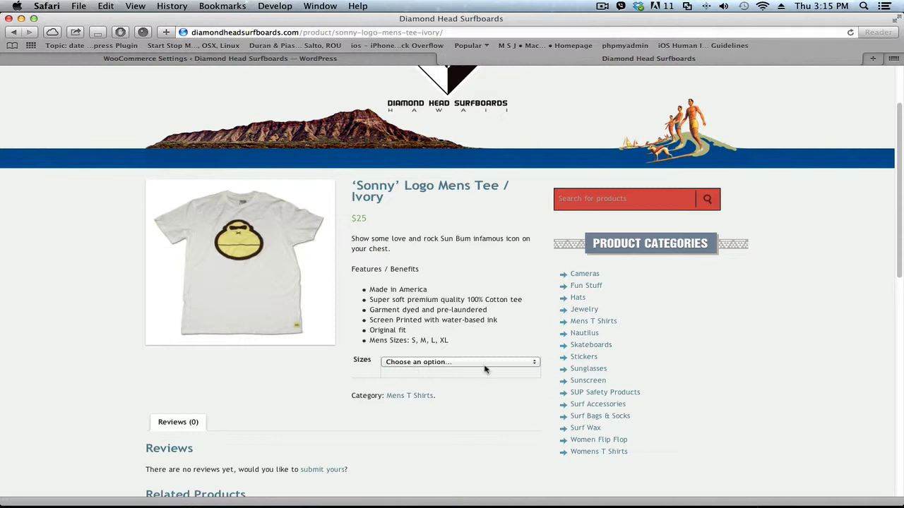
{"action": "left_click", "coordinate": [459, 361]}
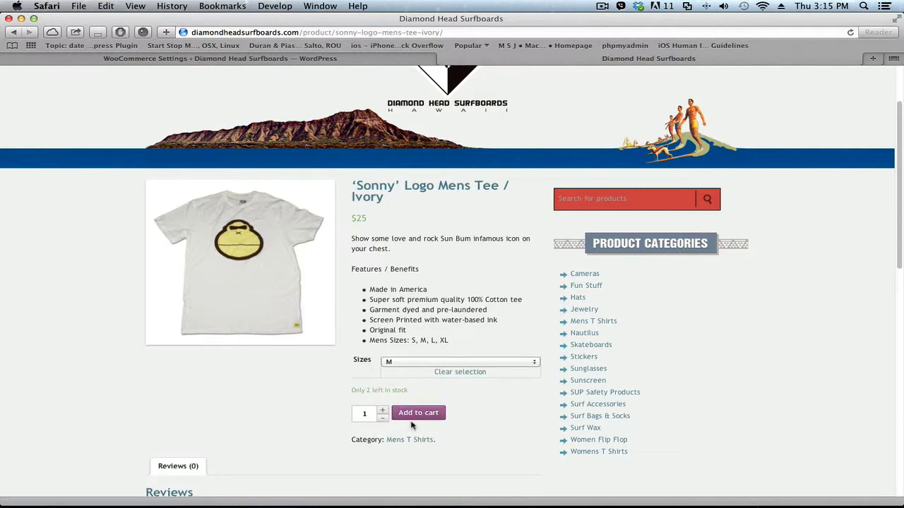
{"action": "left_click", "coordinate": [418, 412]}
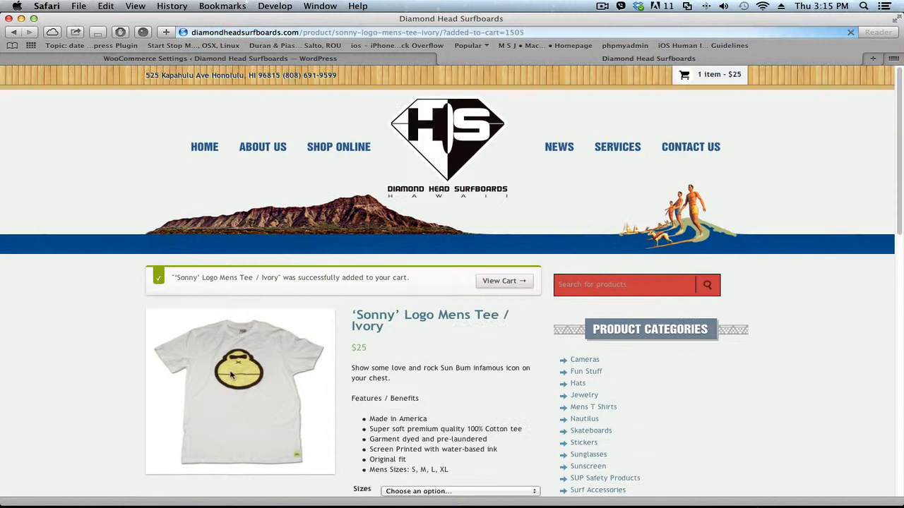
{"action": "left_click", "coordinate": [504, 280]}
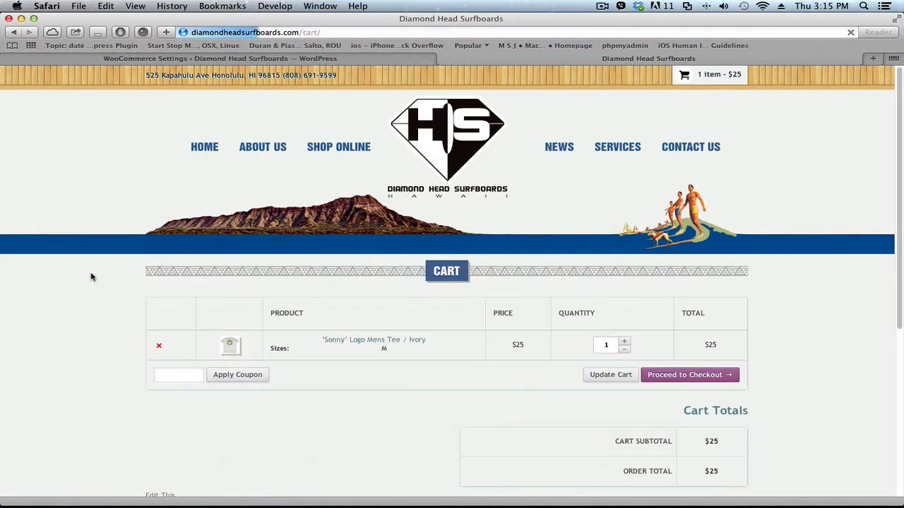
{"action": "mouse_move", "coordinate": [688, 375]}
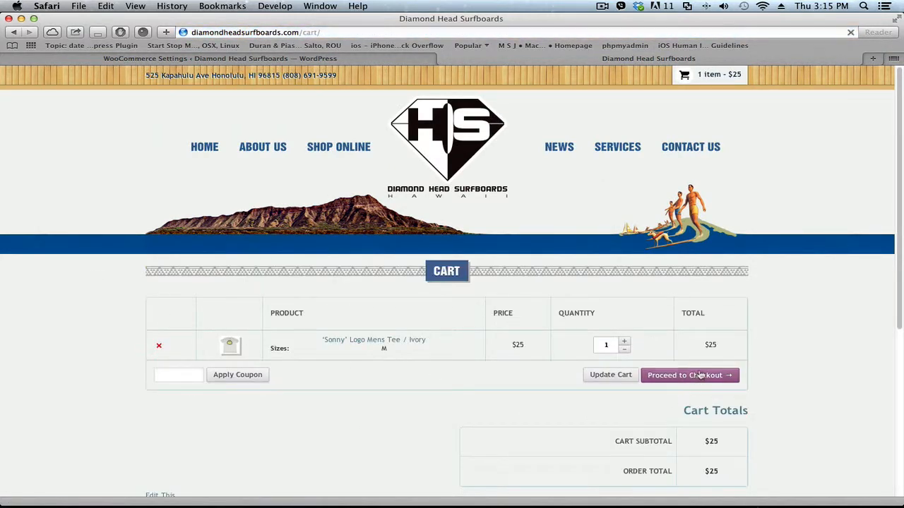
{"action": "left_click", "coordinate": [689, 375]}
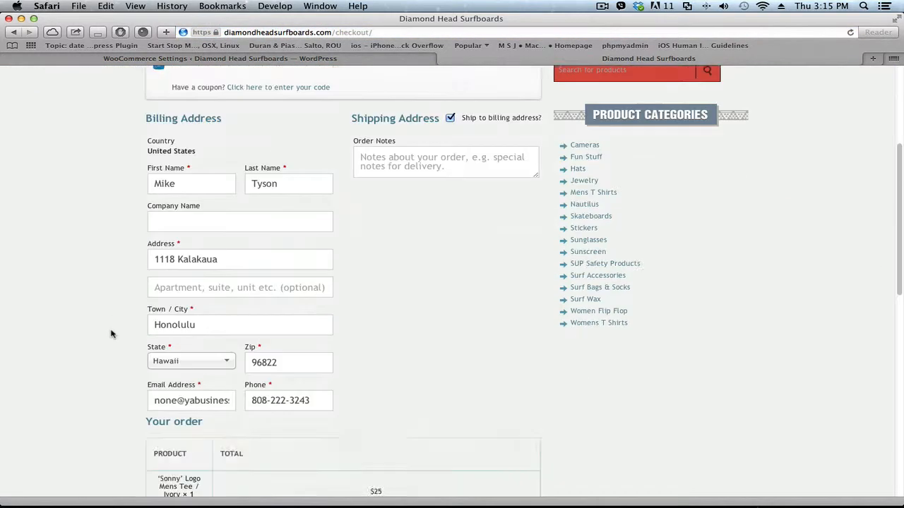
{"action": "scroll", "scroll_direction": "down", "scroll_amount": 3}
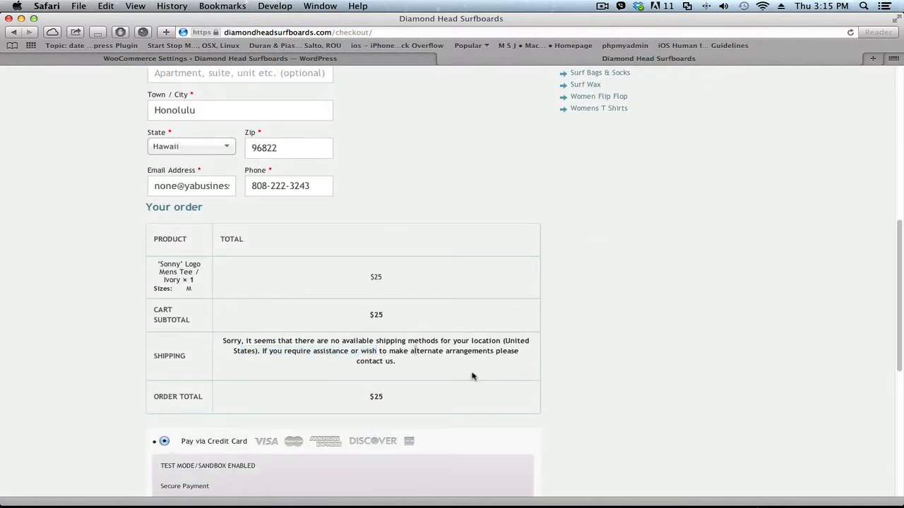
{"action": "scroll", "scroll_direction": "up", "scroll_amount": 3}
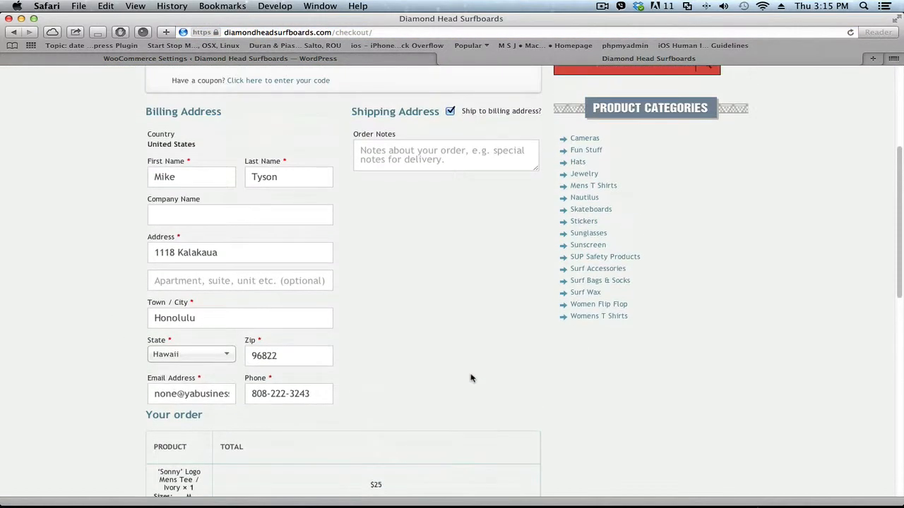
{"action": "scroll", "scroll_direction": "down", "scroll_amount": 3}
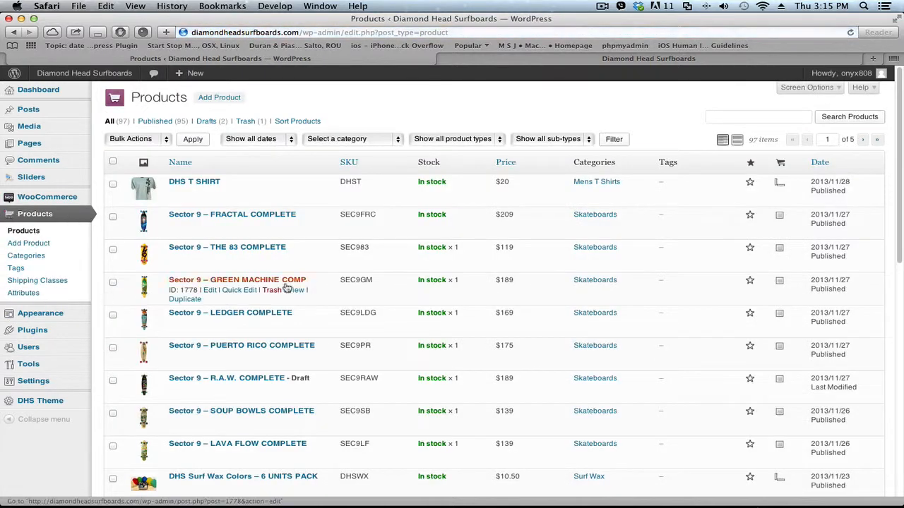
{"action": "mouse_move", "coordinate": [480, 157]}
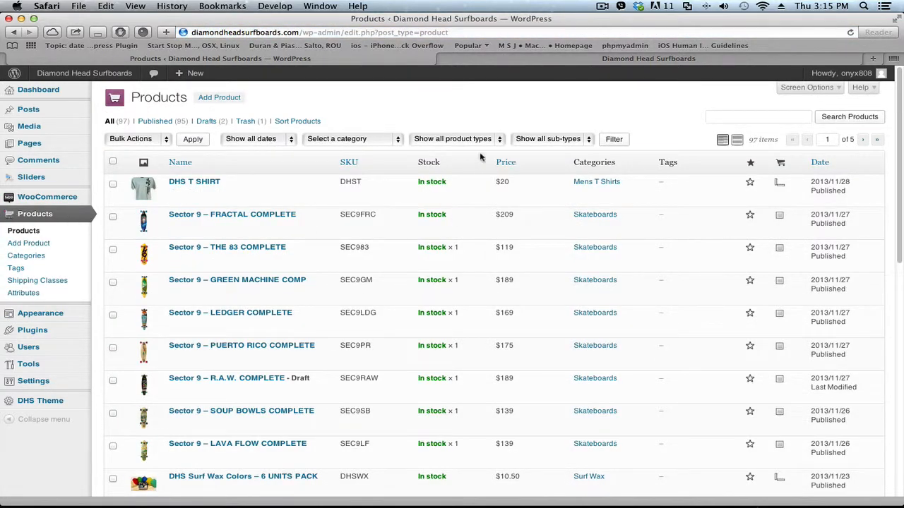
Step: Page through the Products list to find and edit 'Sonny' Logo Mens Tee / Ivory
{"action": "left_click", "coordinate": [346, 138]}
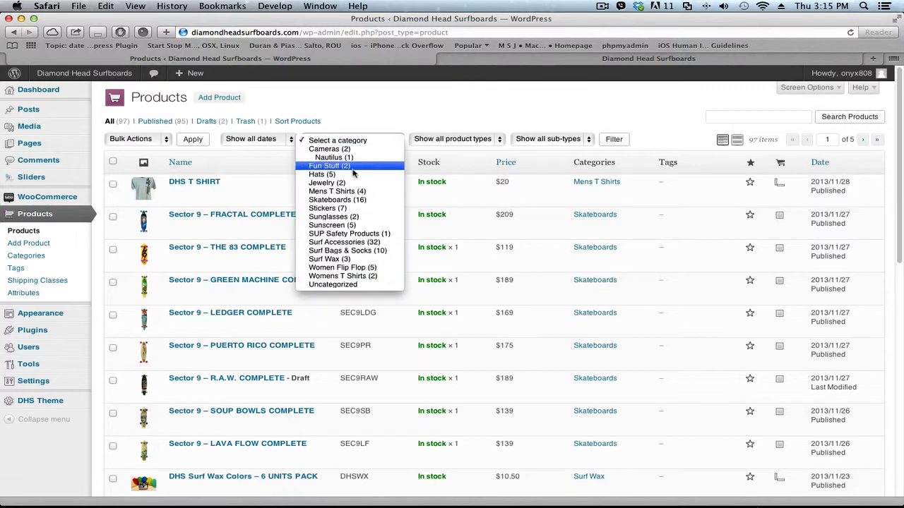
{"action": "left_click", "coordinate": [350, 139]}
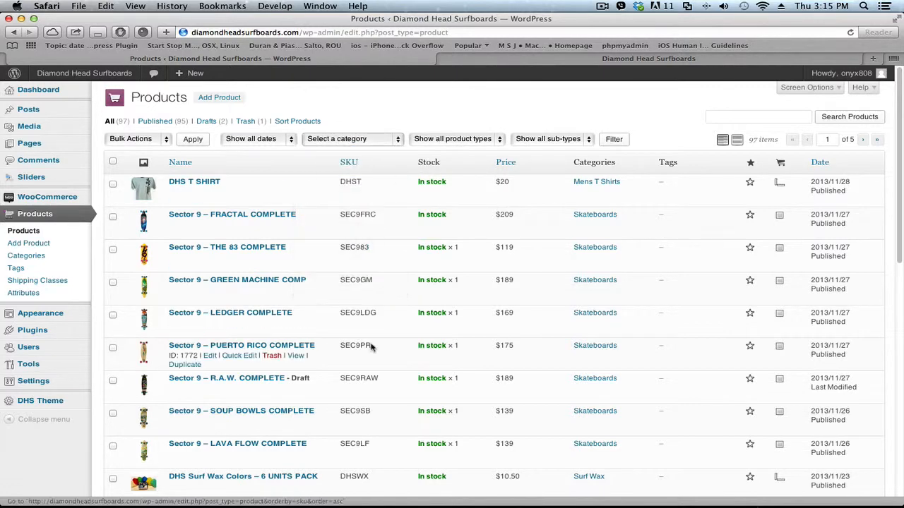
{"action": "scroll", "scroll_direction": "down", "scroll_amount": 3}
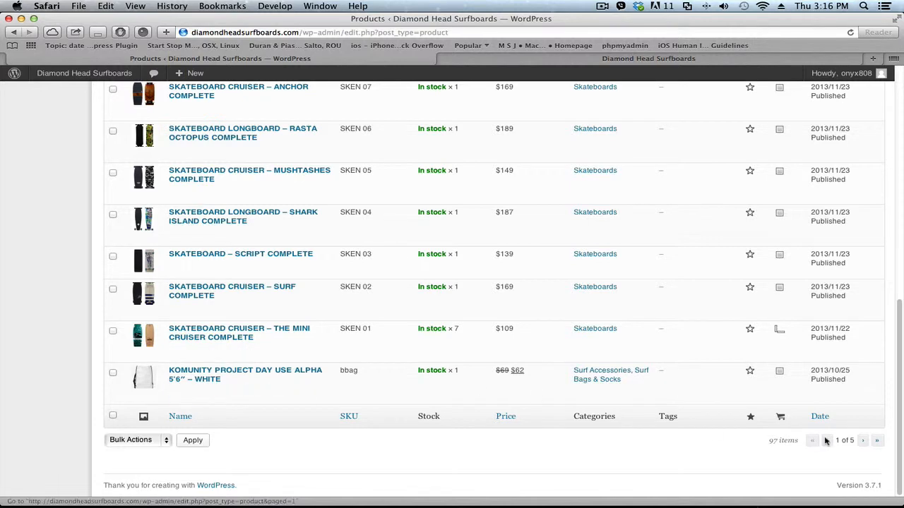
{"action": "left_click", "coordinate": [862, 440]}
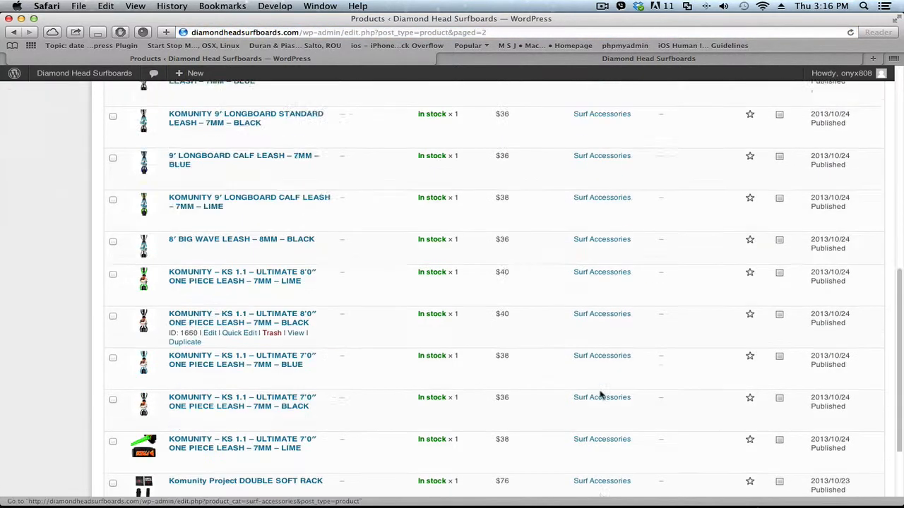
{"action": "left_click", "coordinate": [862, 440]}
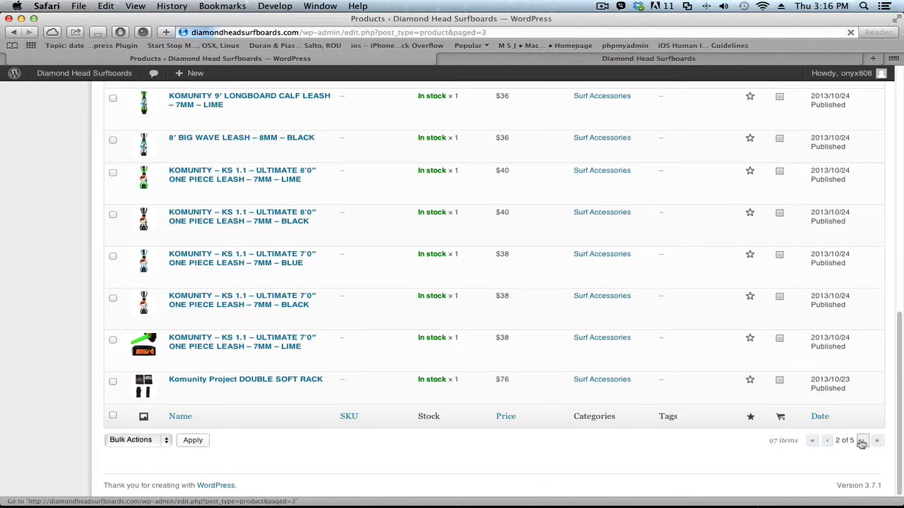
{"action": "left_click", "coordinate": [876, 440]}
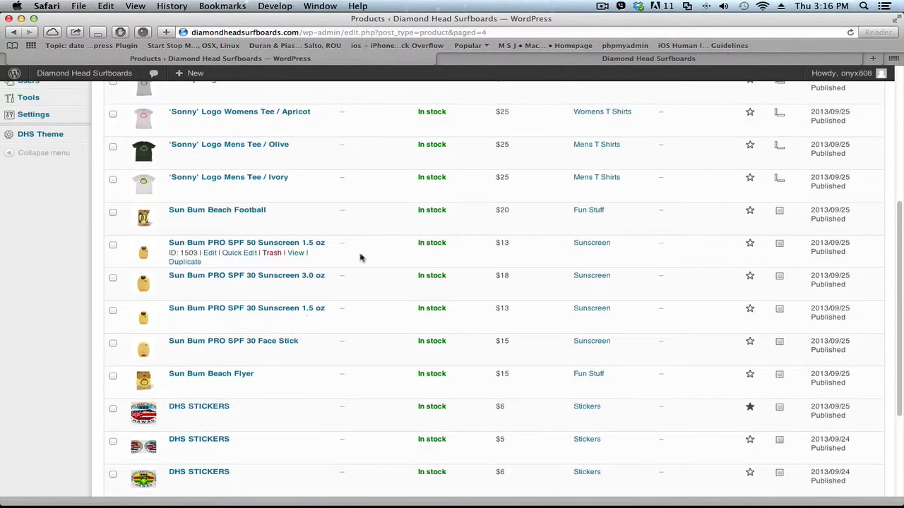
{"action": "left_click", "coordinate": [228, 176]}
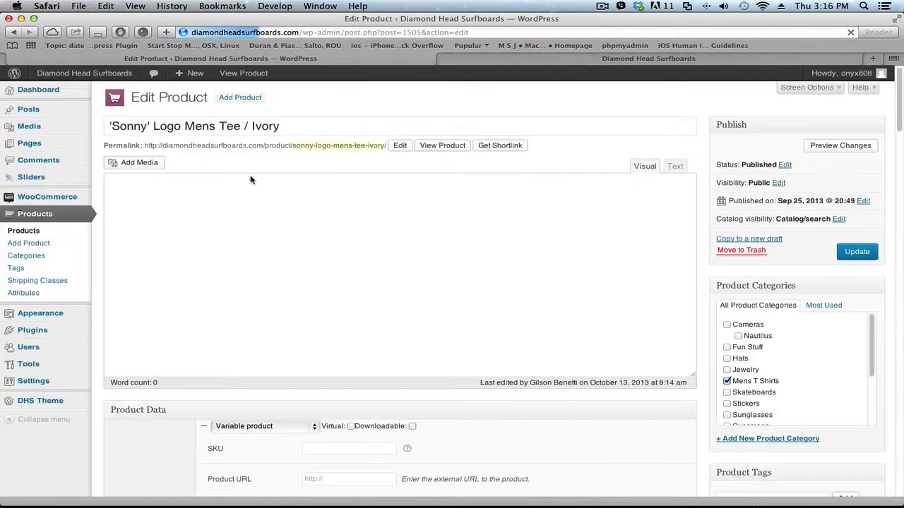
Step: Assign the T-shirts shipping class in the tee's Shipping product data and update the product
{"action": "scroll", "scroll_direction": "down", "scroll_amount": 3}
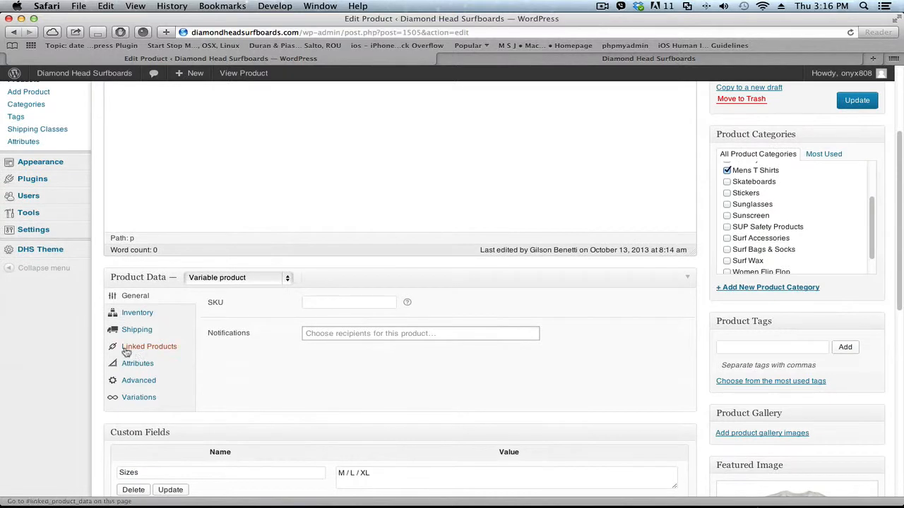
{"action": "left_click", "coordinate": [136, 329]}
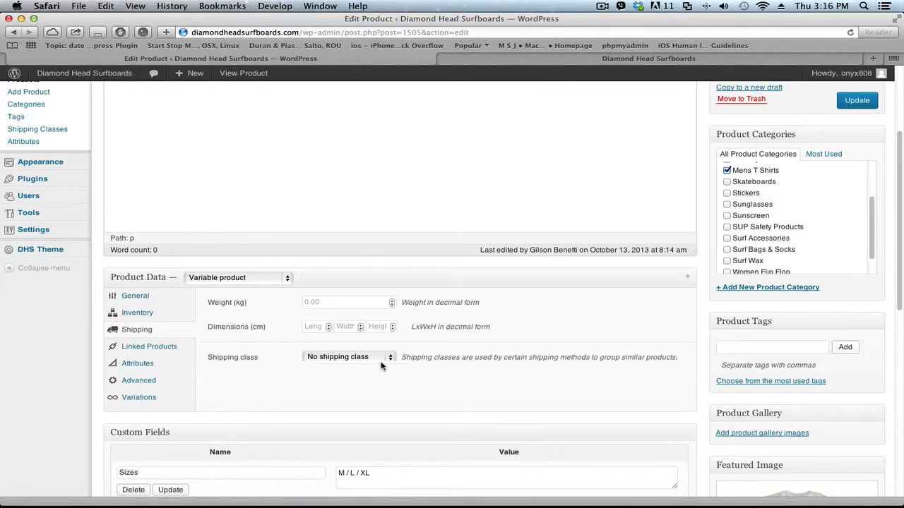
{"action": "mouse_move", "coordinate": [338, 361]}
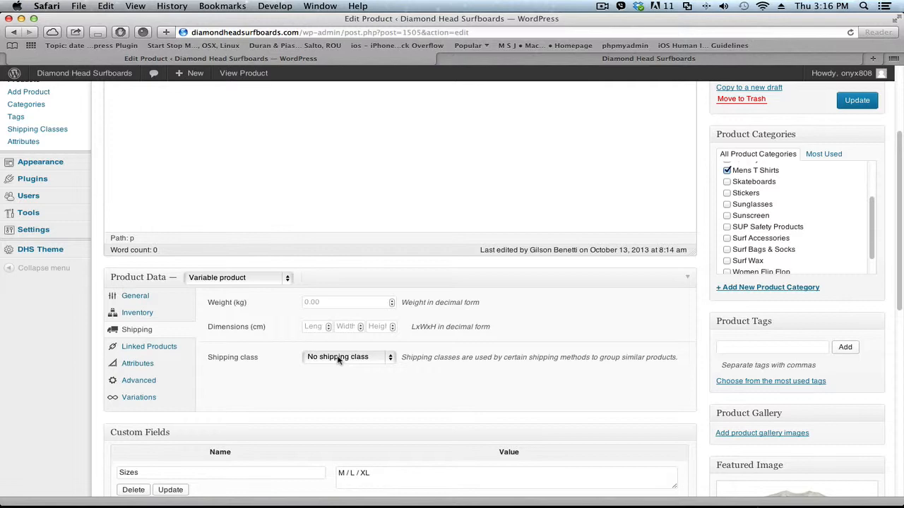
{"action": "left_click", "coordinate": [346, 356]}
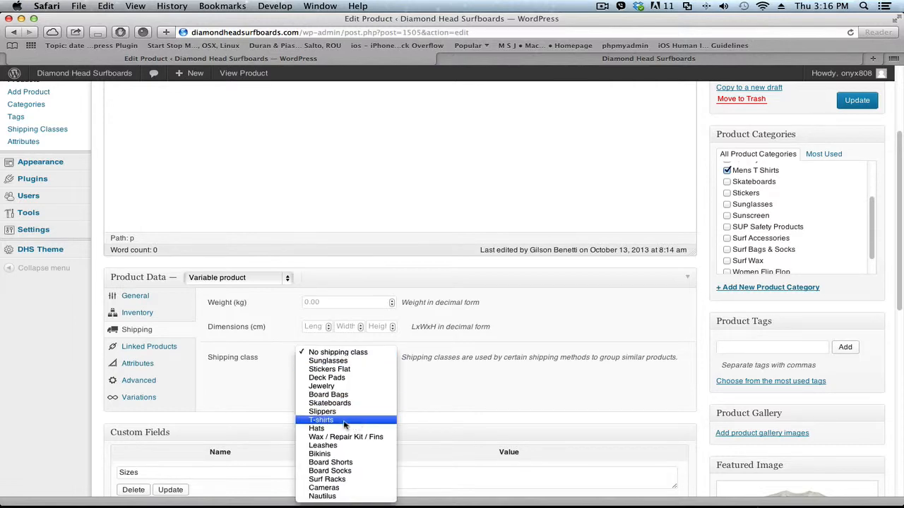
{"action": "left_click", "coordinate": [321, 420]}
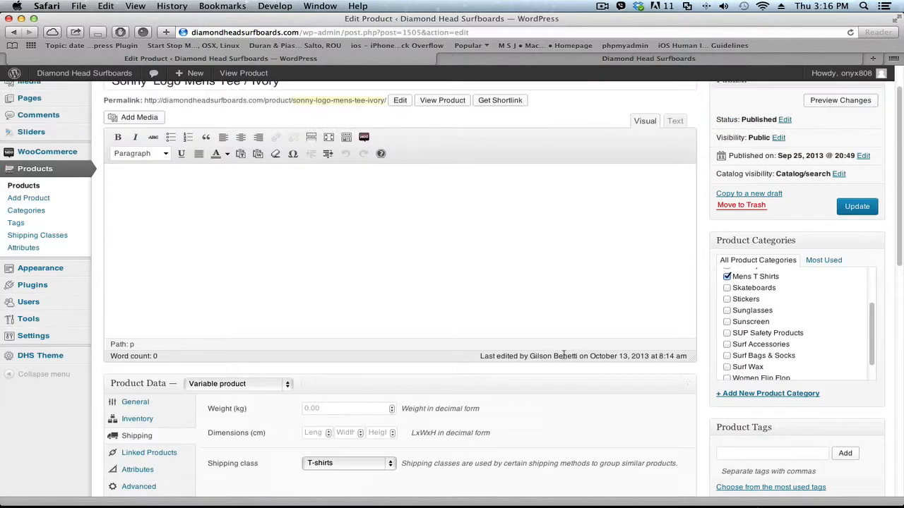
{"action": "left_click", "coordinate": [857, 206]}
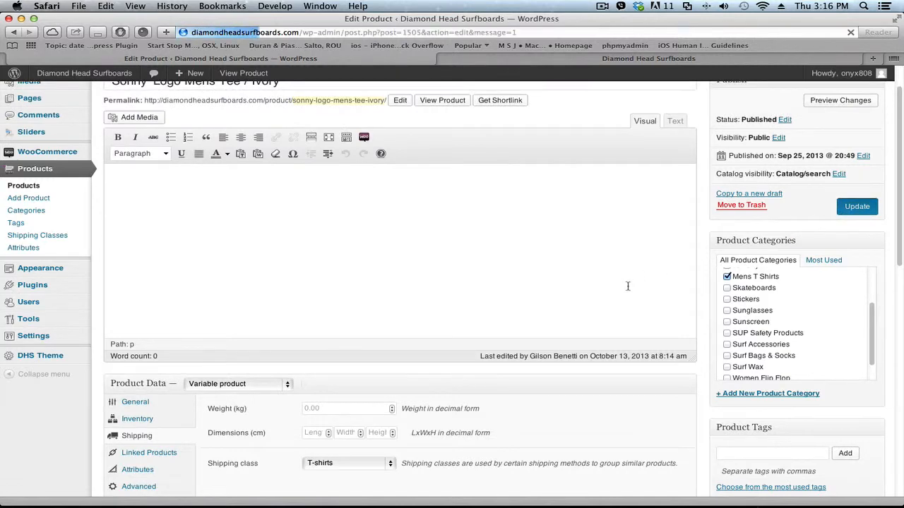
{"action": "left_click", "coordinate": [856, 207]}
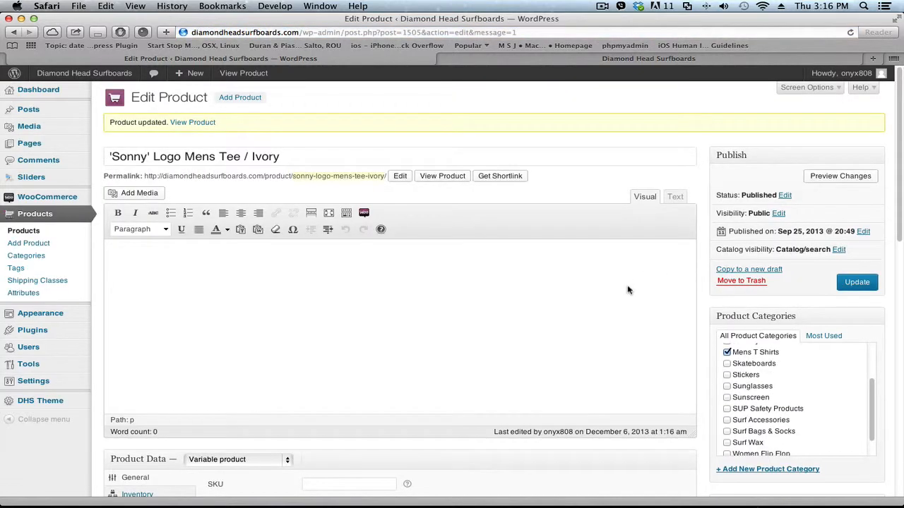
{"action": "left_click", "coordinate": [648, 58]}
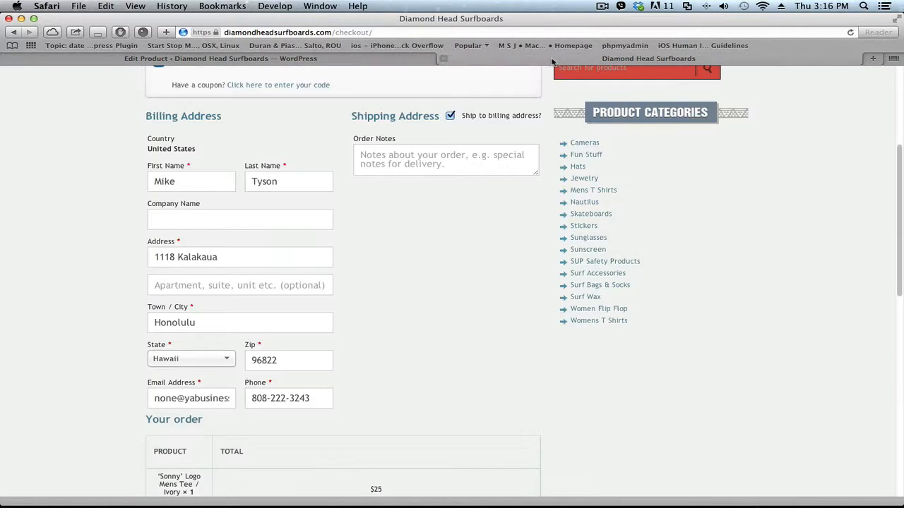
Step: Remove the tee from the cart and add a size M 'Sonny' Logo Mens Tee instead
{"action": "scroll", "scroll_direction": "up", "scroll_amount": 3}
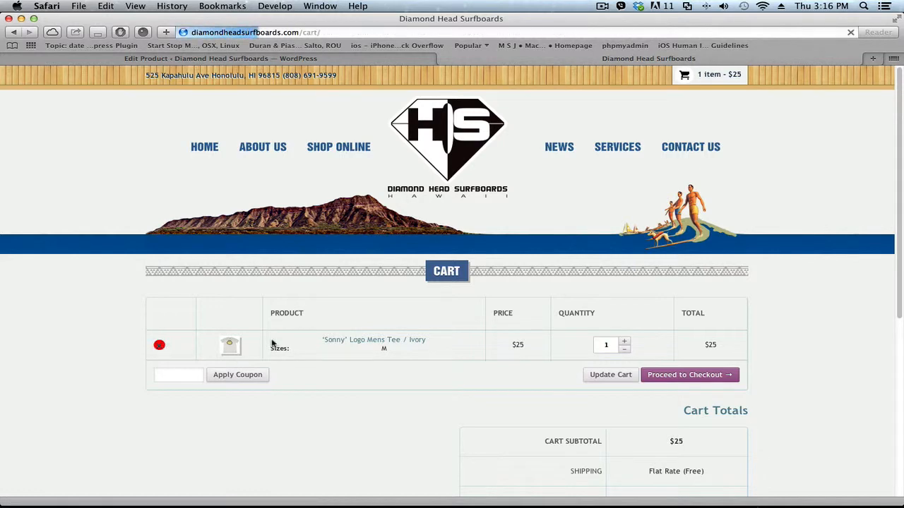
{"action": "left_click", "coordinate": [159, 344]}
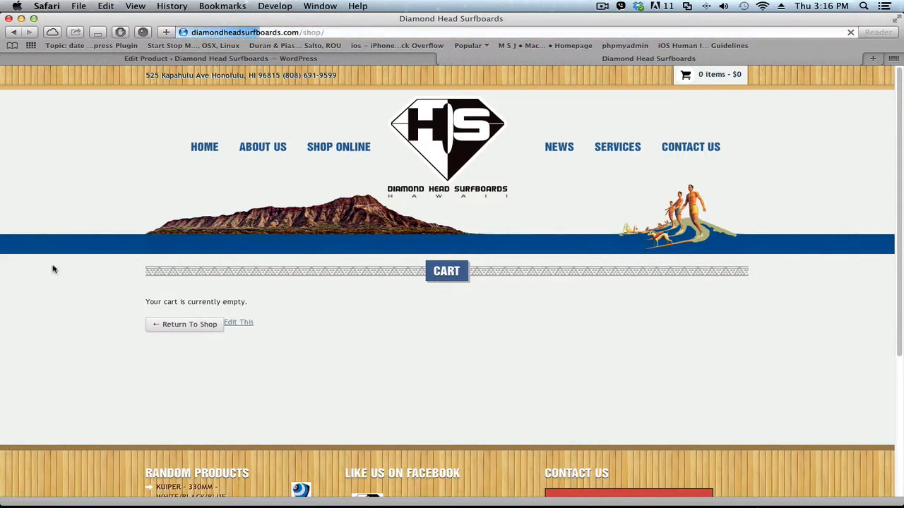
{"action": "left_click", "coordinate": [184, 325]}
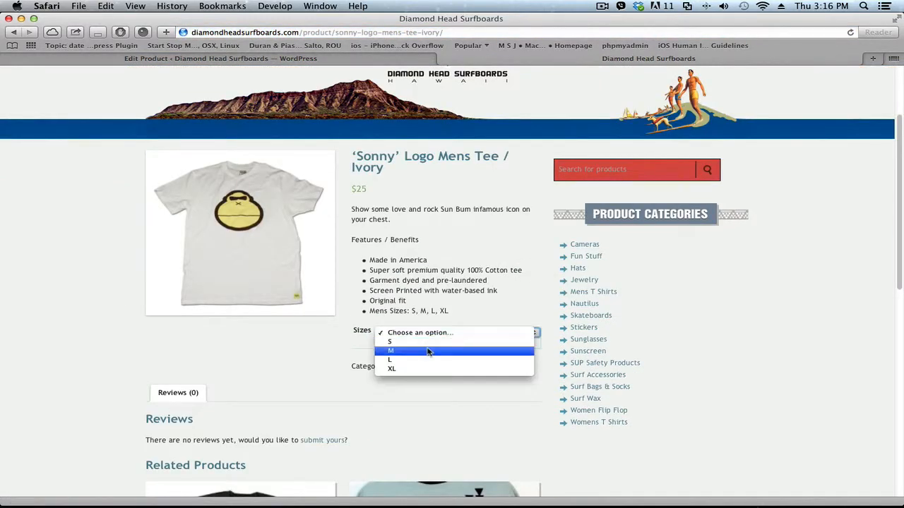
{"action": "left_click", "coordinate": [390, 351]}
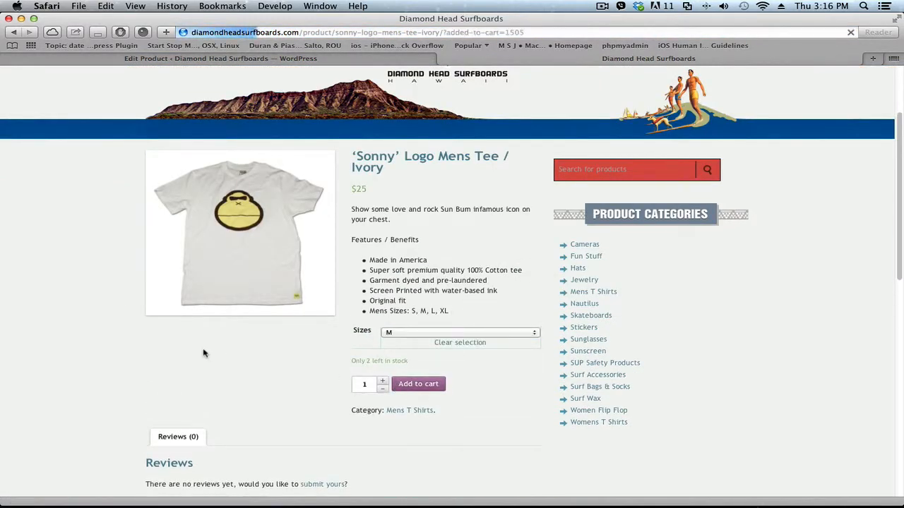
{"action": "left_click", "coordinate": [418, 384]}
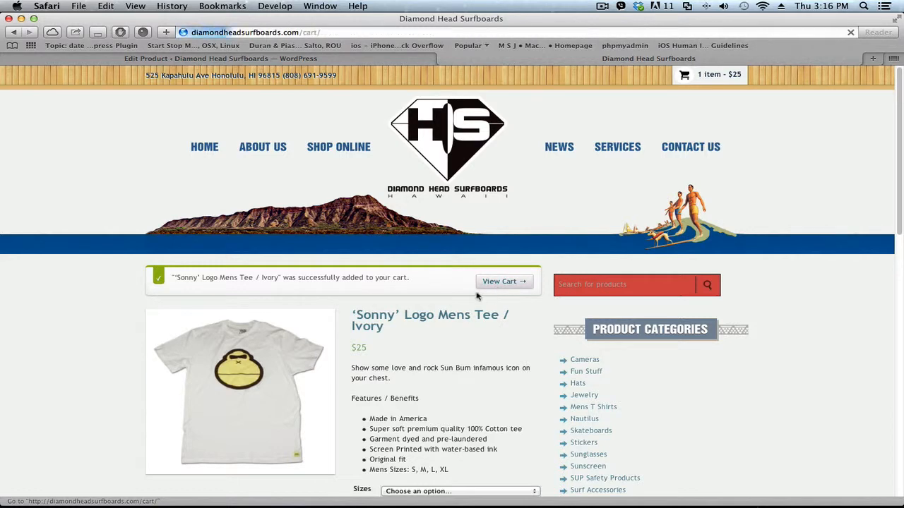
Step: Go through the cart to checkout and check the Flat Rate (Free) shipping line
{"action": "left_click", "coordinate": [504, 281]}
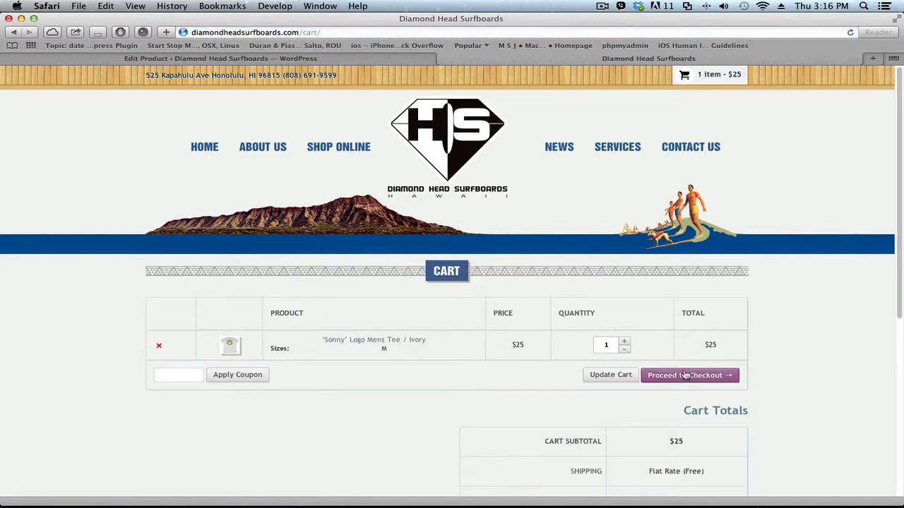
{"action": "left_click", "coordinate": [685, 375]}
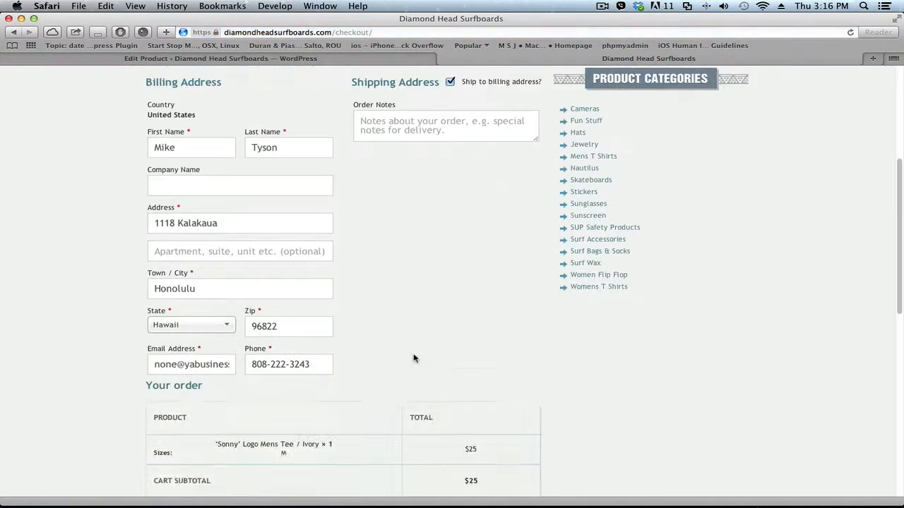
{"action": "scroll", "scroll_direction": "down", "scroll_amount": 3}
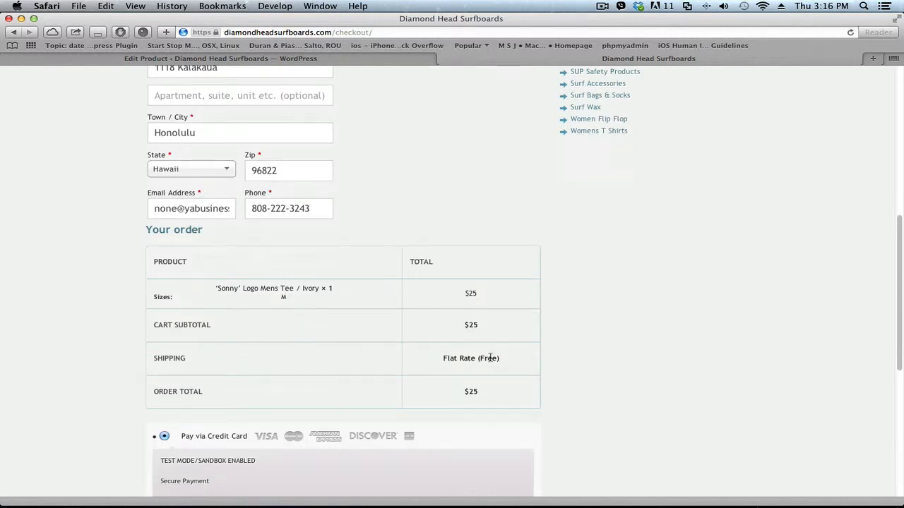
{"action": "scroll", "scroll_direction": "up", "scroll_amount": 3}
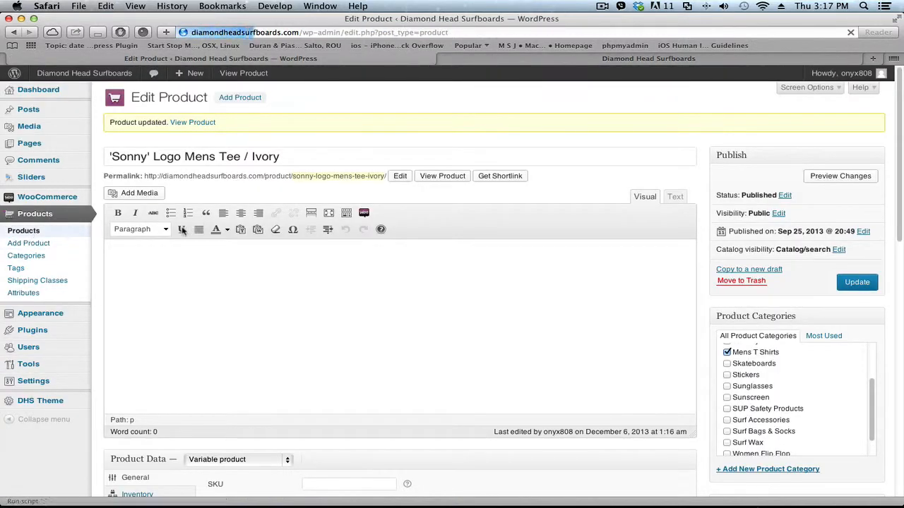
Step: Open the Flat Rate method under WooCommerce Settings > Shipping, from the Products list
{"action": "left_click", "coordinate": [35, 213]}
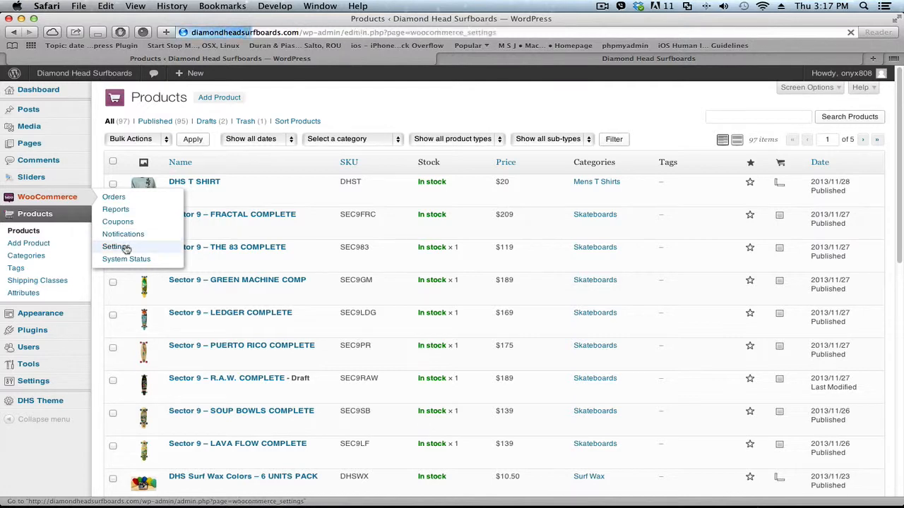
{"action": "left_click", "coordinate": [116, 246]}
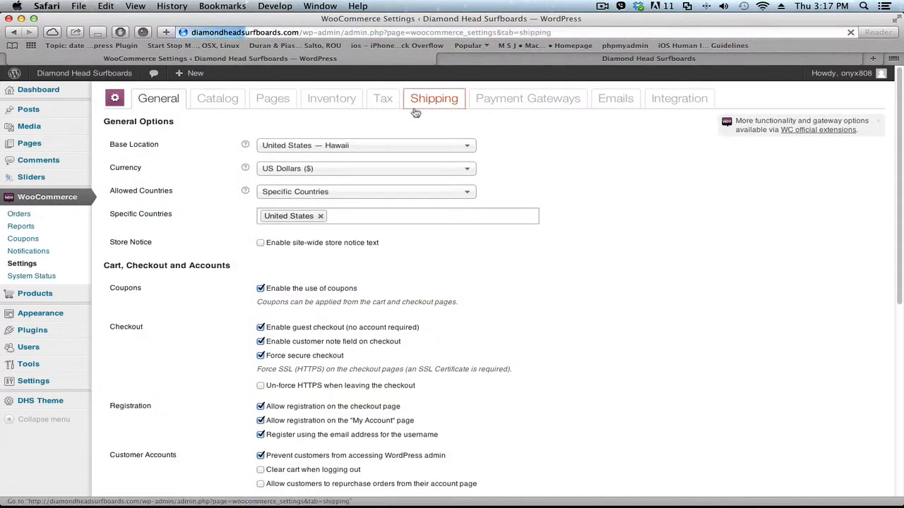
{"action": "left_click", "coordinate": [433, 98]}
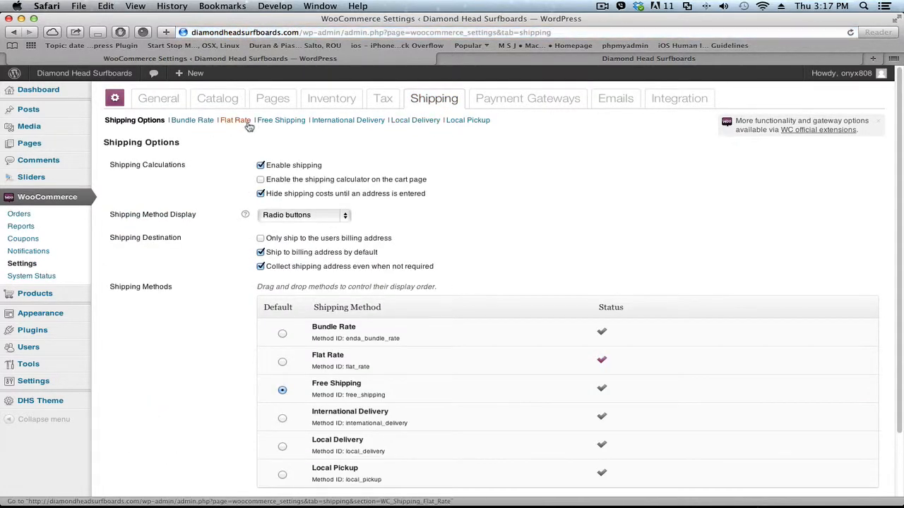
{"action": "left_click", "coordinate": [234, 119]}
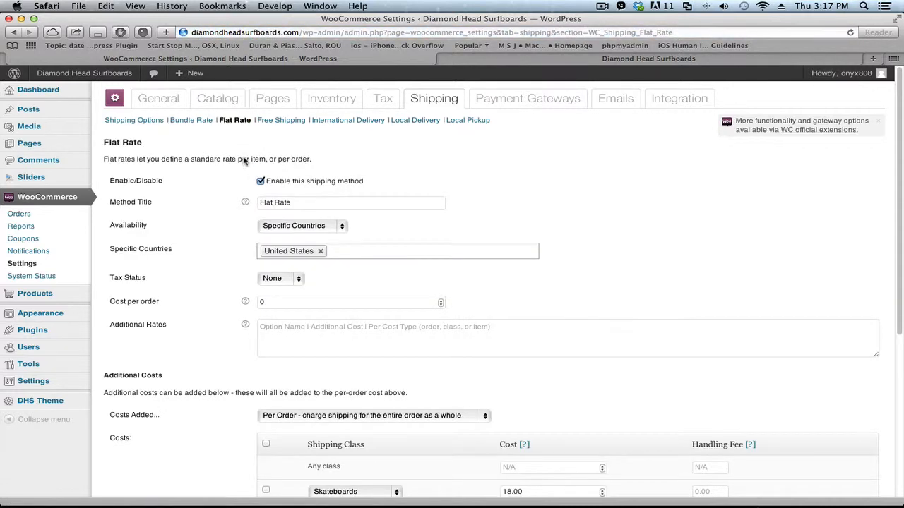
{"action": "mouse_move", "coordinate": [624, 46]}
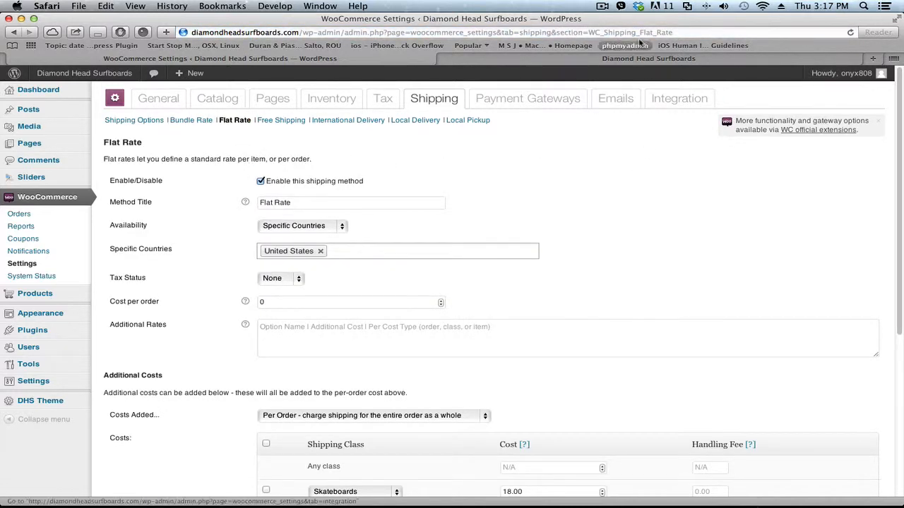